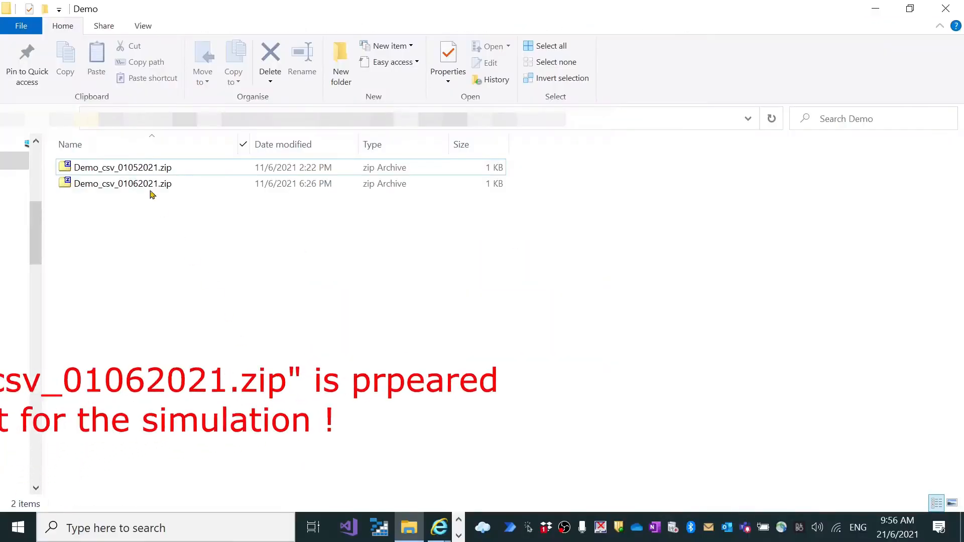
Step: Open Demo_01062021.csv from the Demo_csv_01062021.zip archive in 7-Zip so it shows in Excel
{"action": "double_click", "coordinate": [122, 183]}
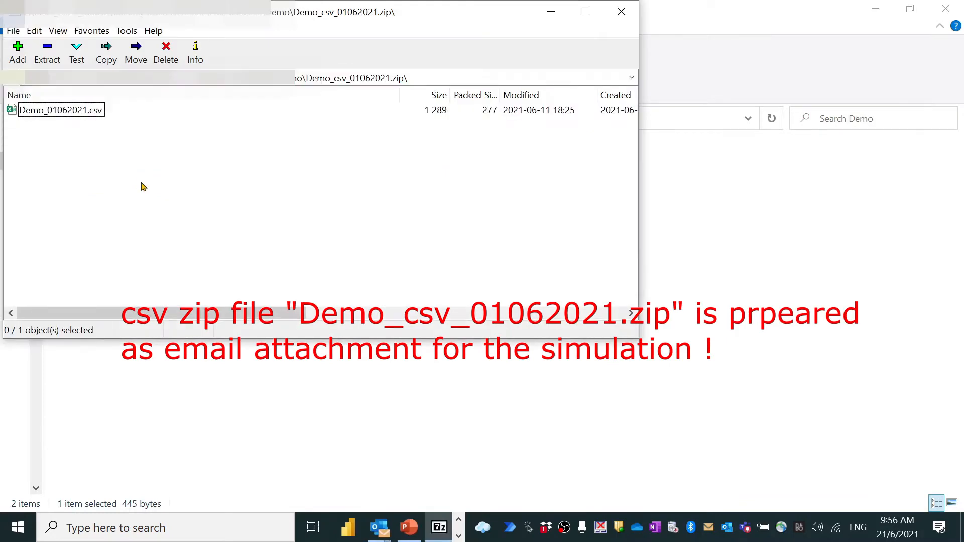
{"action": "left_click", "coordinate": [59, 110]}
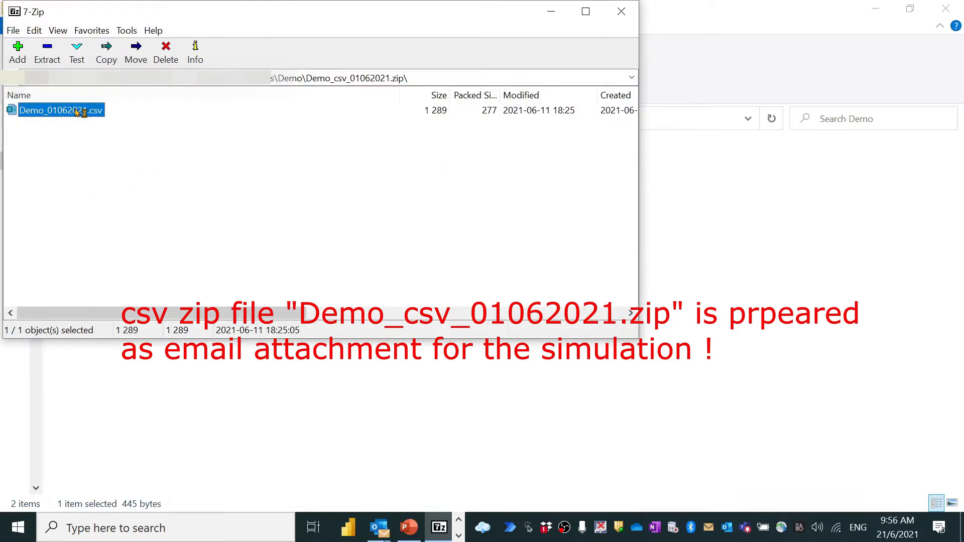
{"action": "double_click", "coordinate": [59, 111]}
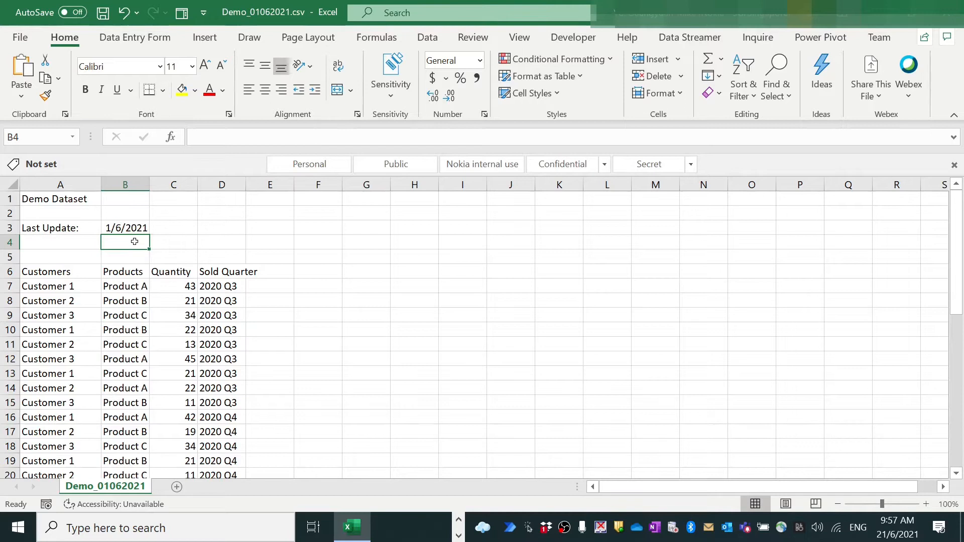
Step: Review the demo dataset in Excel with its 1/6/2021 last update date
{"action": "left_click", "coordinate": [125, 228]}
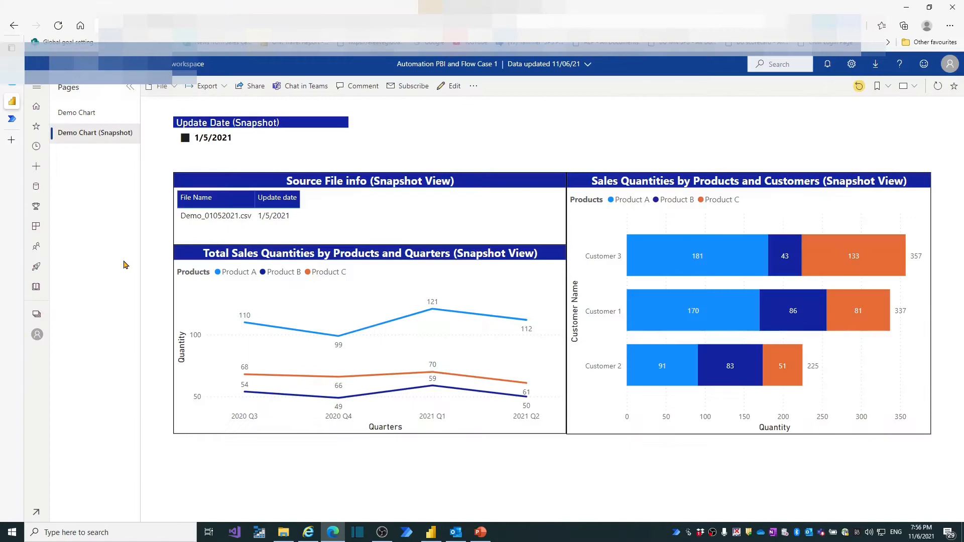
Step: Reload the Demo Chart page so the report reflects the 1/6/2021 file
{"action": "left_click", "coordinate": [77, 112]}
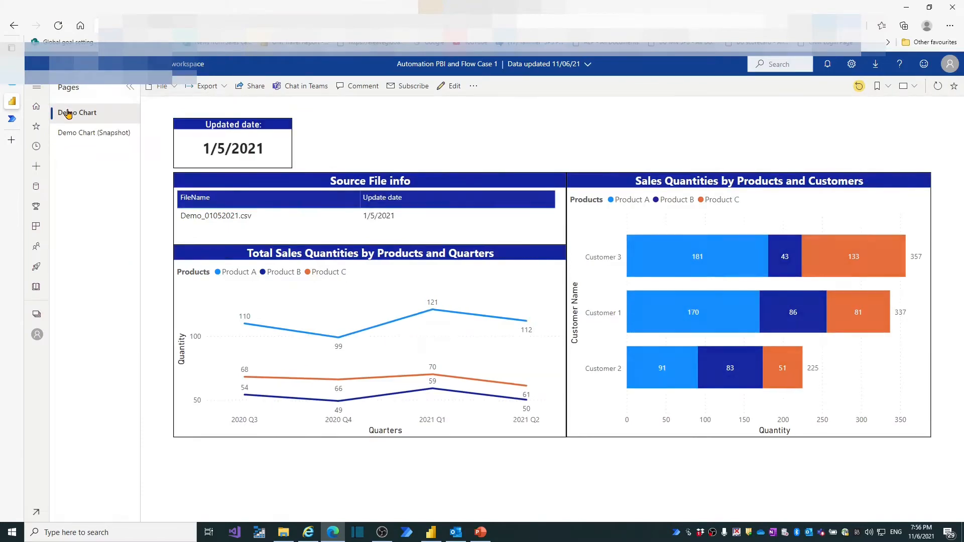
{"action": "left_click", "coordinate": [59, 25]}
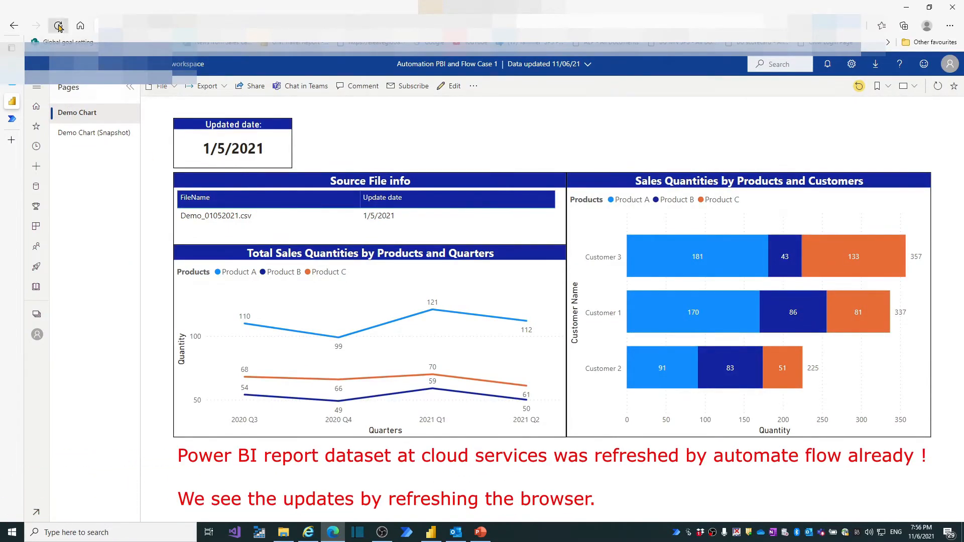
{"action": "left_click", "coordinate": [58, 25]}
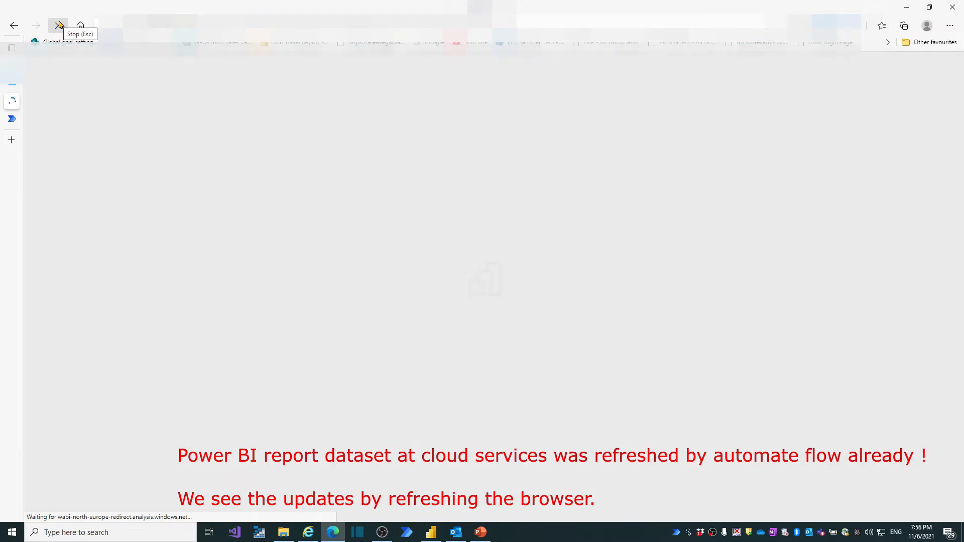
{"action": "left_click", "coordinate": [59, 25]}
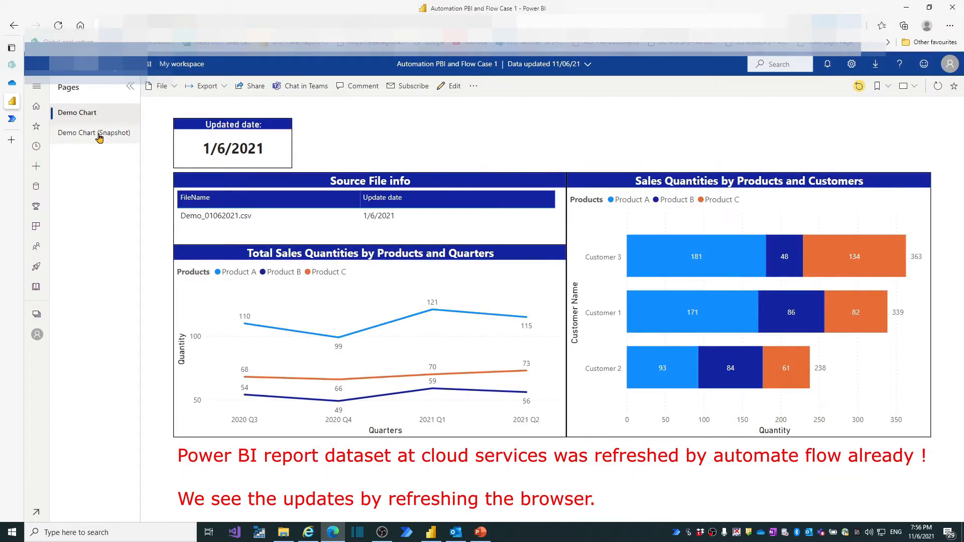
Step: On Demo Chart (Snapshot), toggle the Update Date slicer between 1/6/2021 and 1/5/2021 data
{"action": "left_click", "coordinate": [94, 132]}
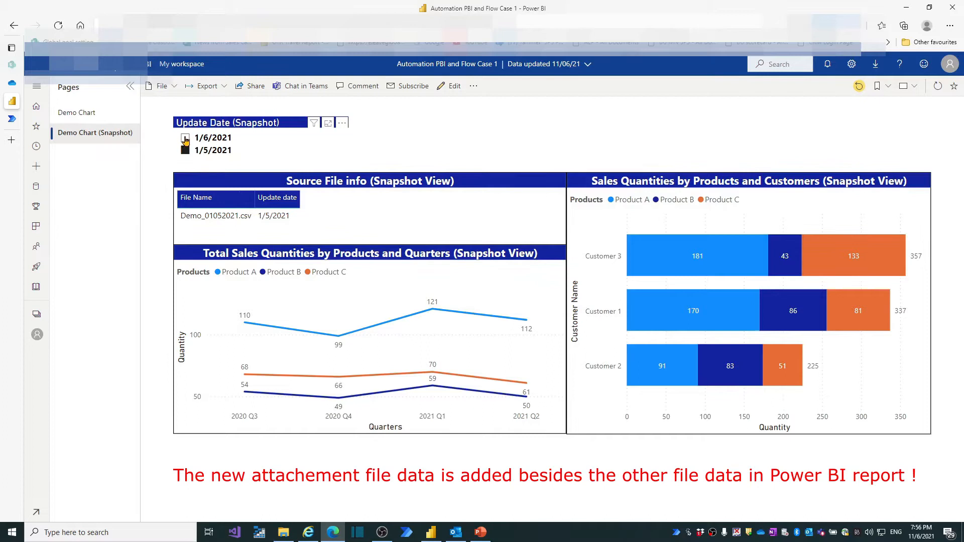
{"action": "left_click", "coordinate": [185, 137]}
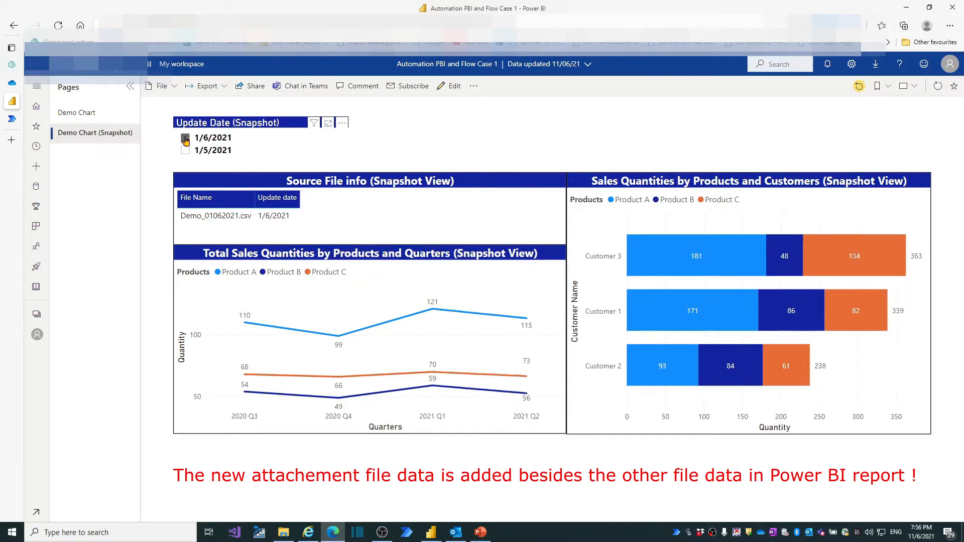
{"action": "left_click", "coordinate": [185, 138]}
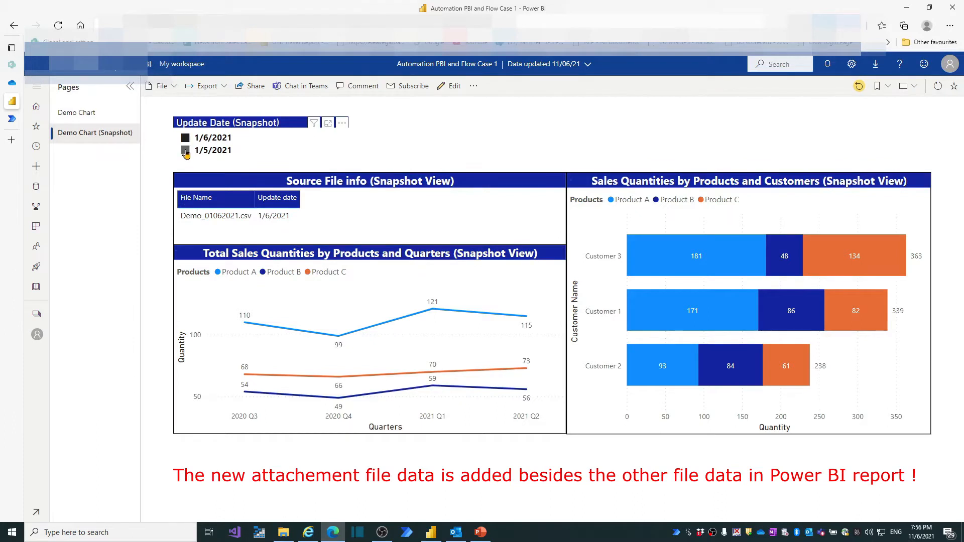
{"action": "left_click", "coordinate": [184, 151]}
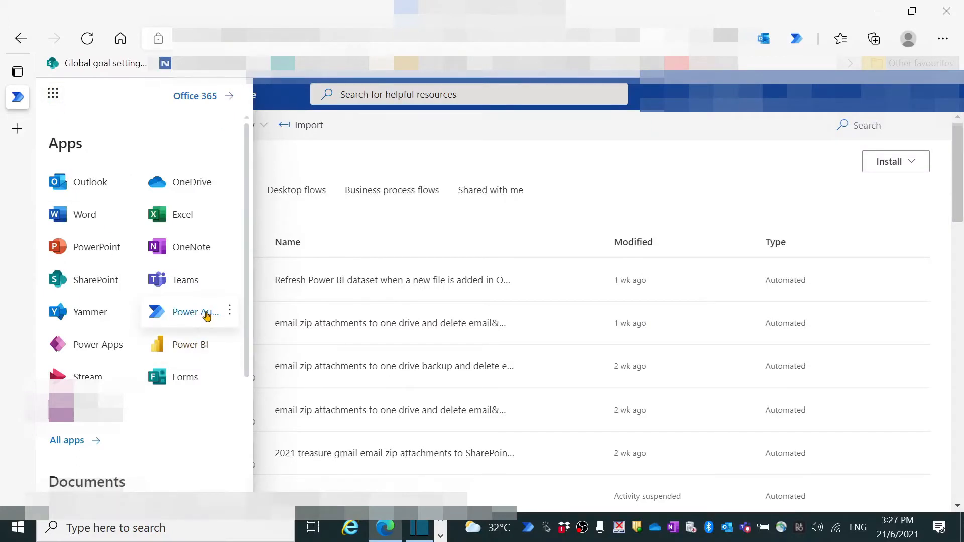
Step: Create an automated cloud flow 'Demo automation' and search outlook for the new-email trigger
{"action": "left_click", "coordinate": [197, 312]}
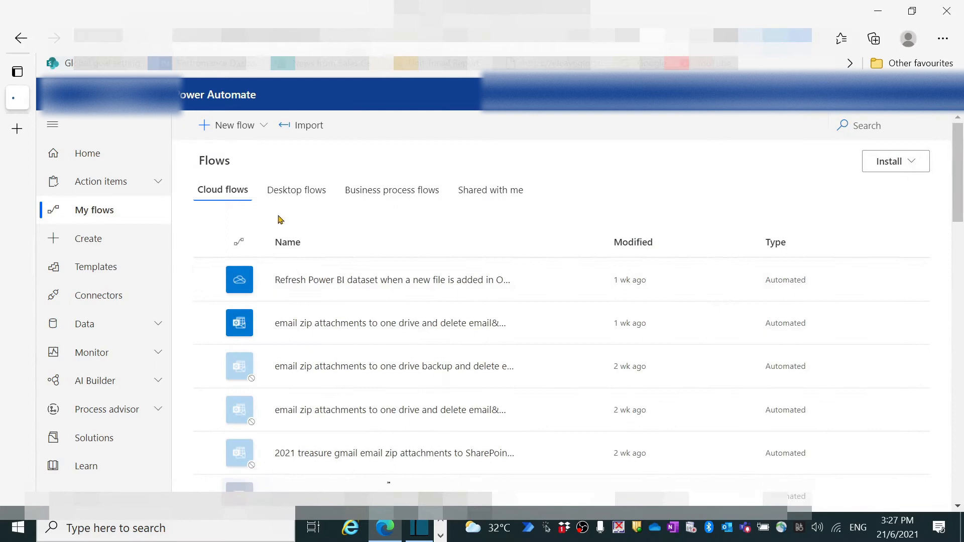
{"action": "left_click", "coordinate": [232, 126]}
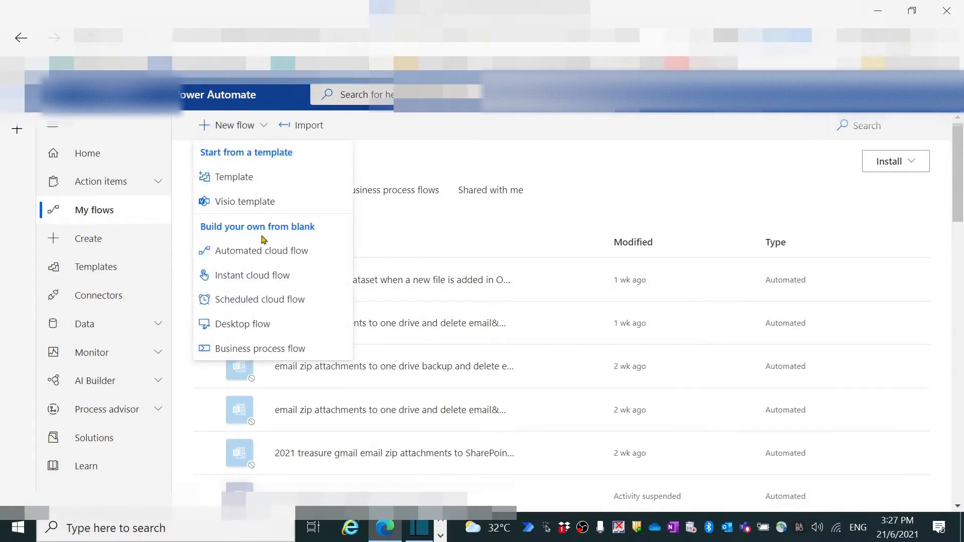
{"action": "left_click", "coordinate": [261, 250]}
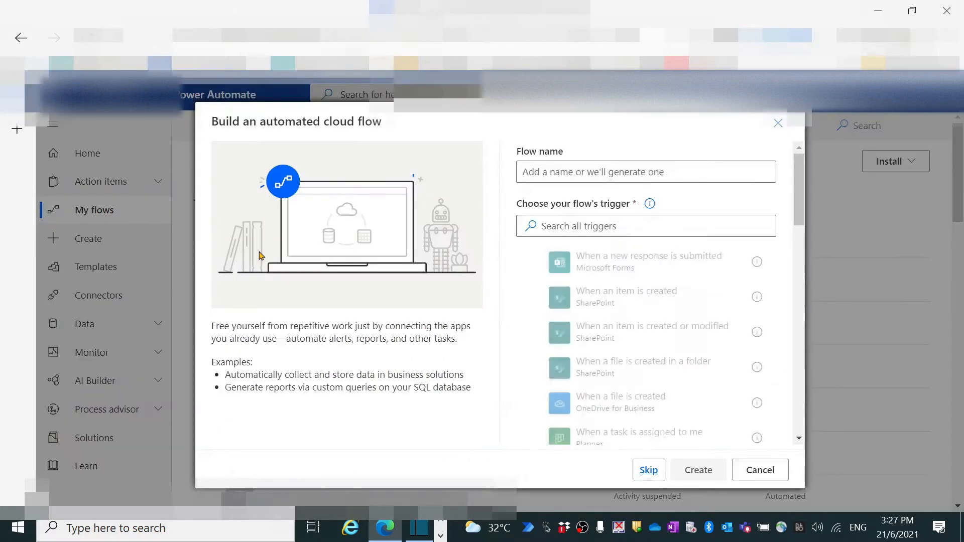
{"action": "type", "text": "Demo automation"}
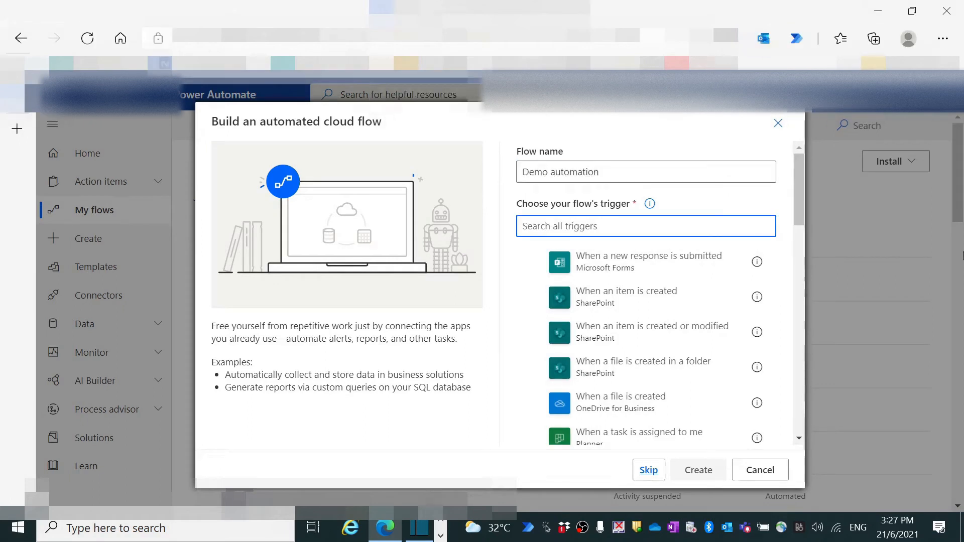
{"action": "type", "text": "outlook"}
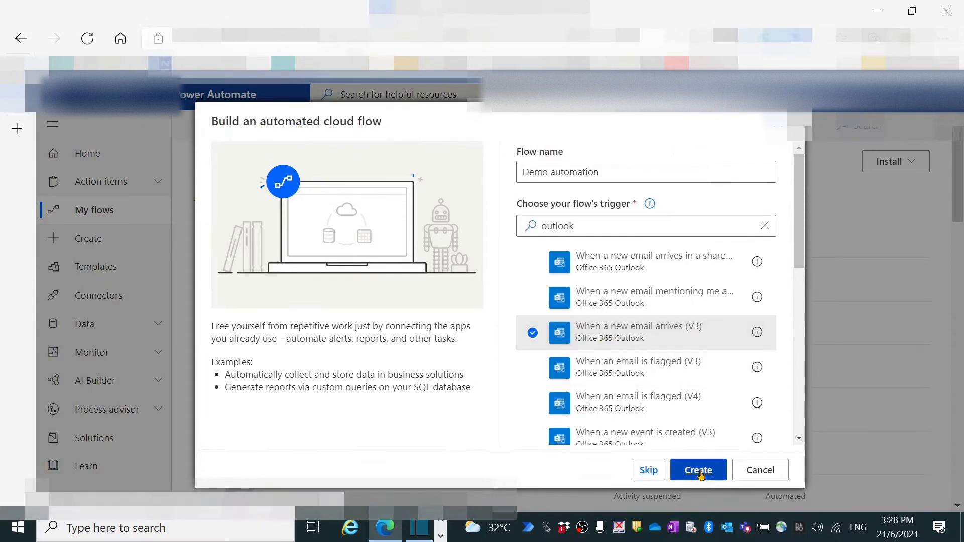
Step: Create the flow, fill the trigger's To and From filters and set Include Attachments to Yes
{"action": "left_click", "coordinate": [697, 470]}
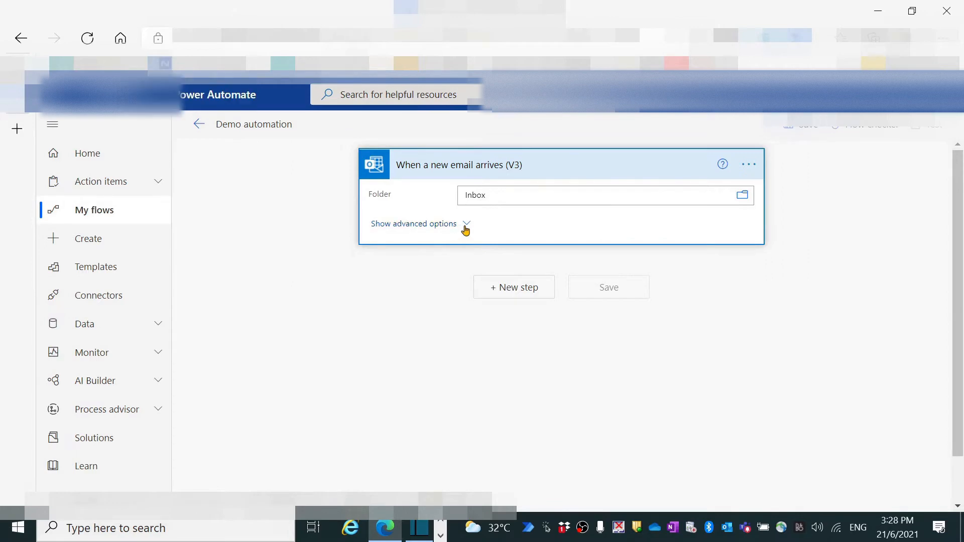
{"action": "left_click", "coordinate": [412, 223]}
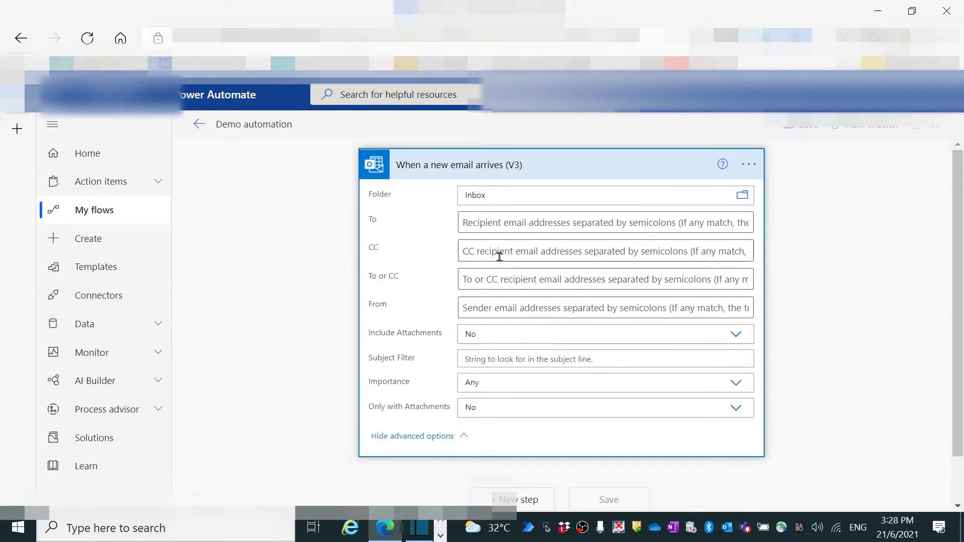
{"action": "left_click", "coordinate": [605, 222]}
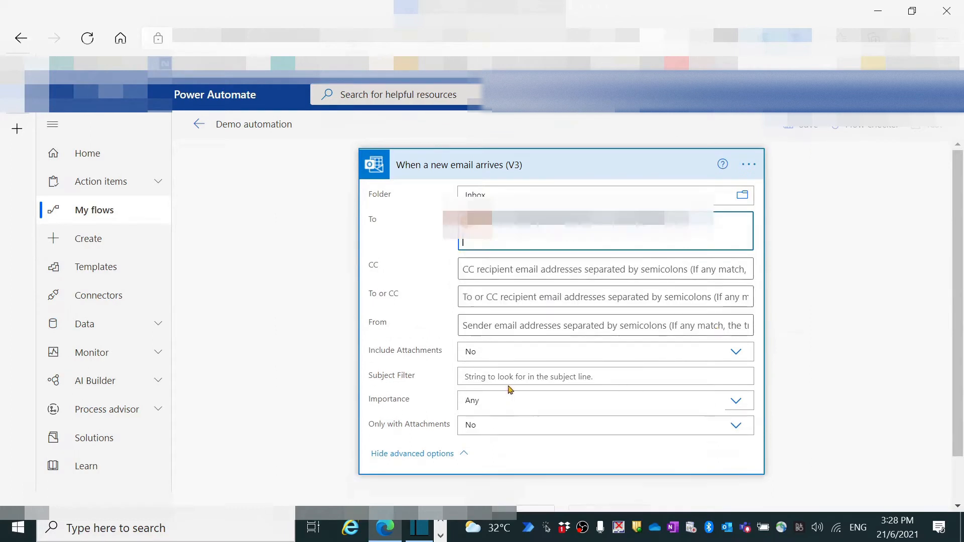
{"action": "left_click", "coordinate": [604, 326]}
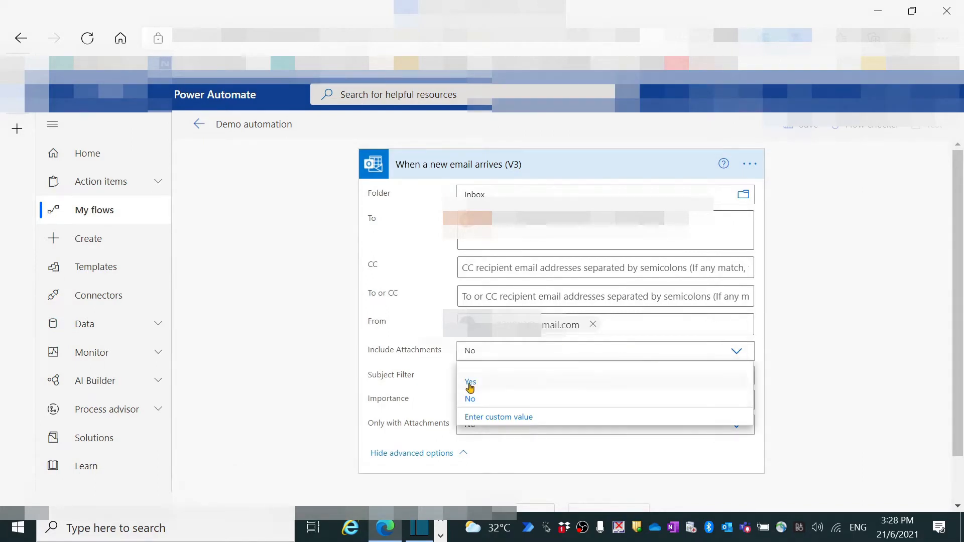
{"action": "left_click", "coordinate": [470, 381]}
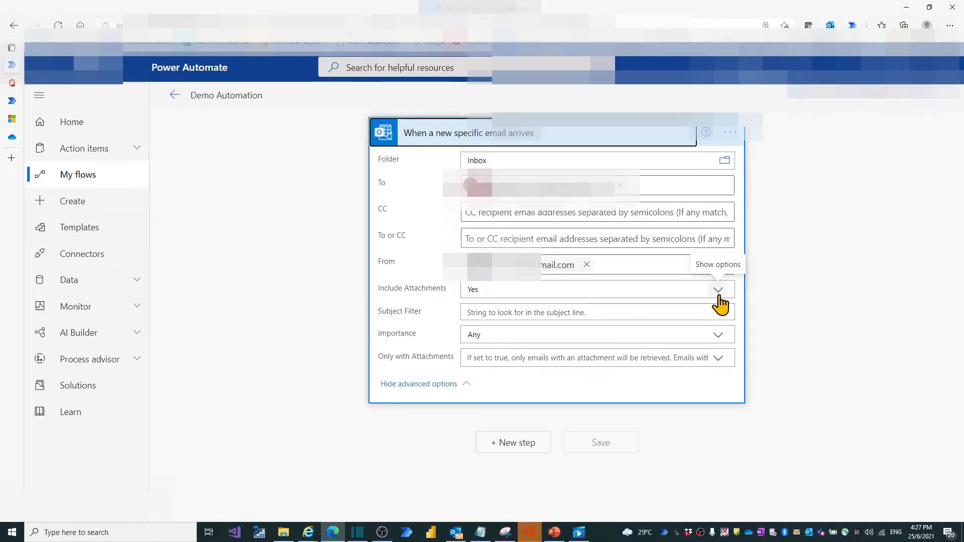
Step: Filter subjects on 'Demo_csv', accept only emails with attachments, and collapse the trigger
{"action": "left_click", "coordinate": [596, 312]}
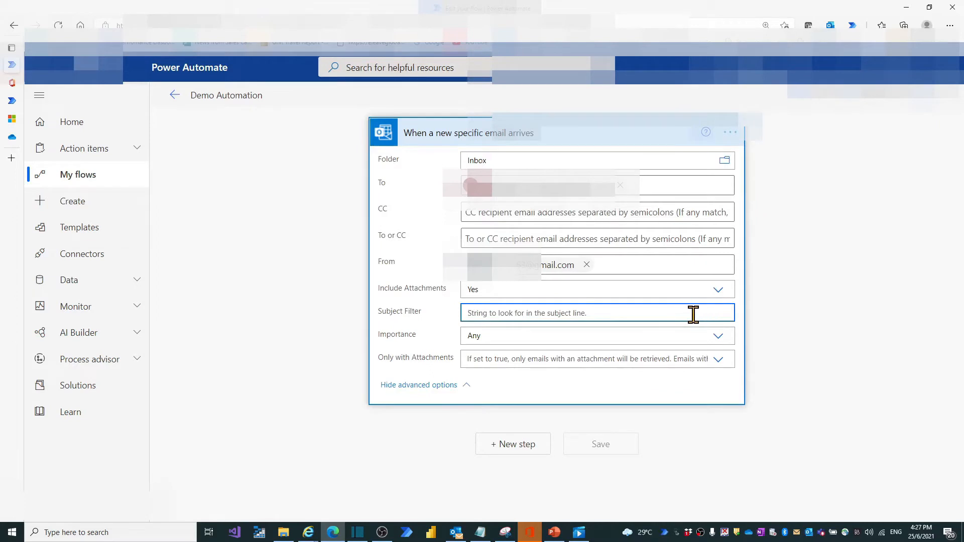
{"action": "type", "text": "Demo_"}
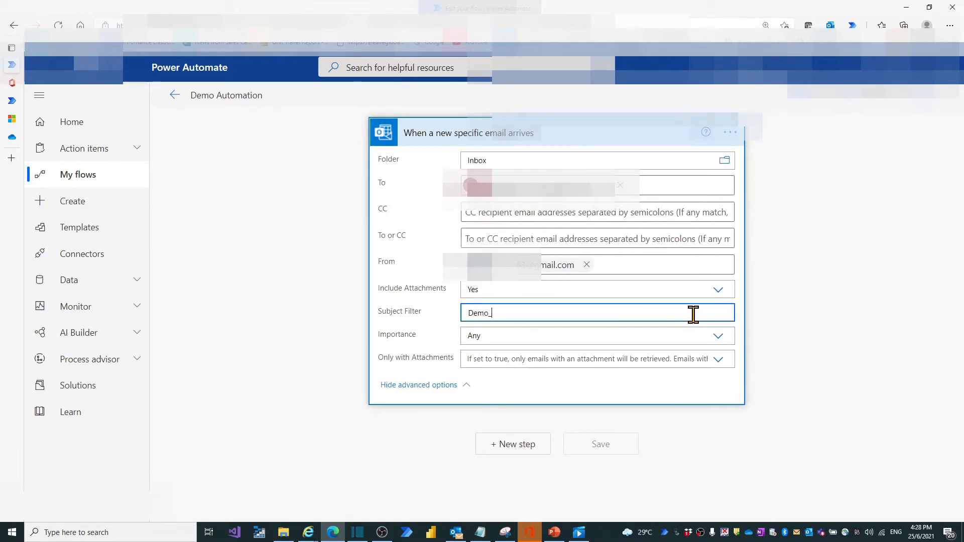
{"action": "type", "text": "csv"}
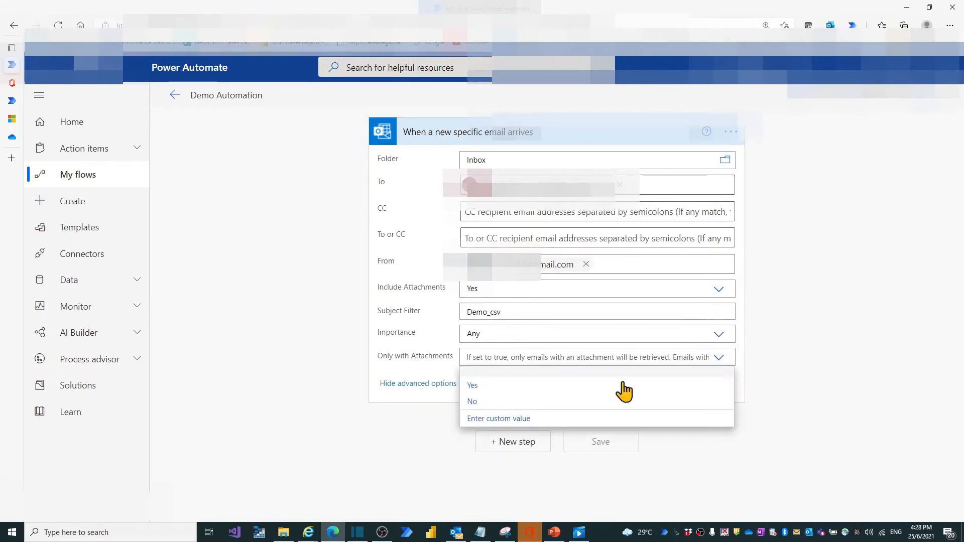
{"action": "left_click", "coordinate": [472, 385]}
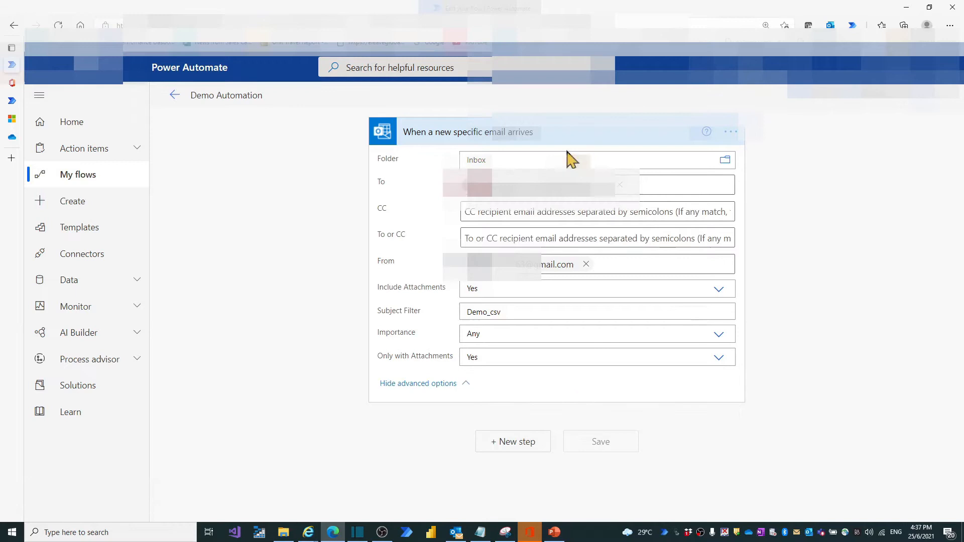
{"action": "mouse_move", "coordinate": [577, 136]}
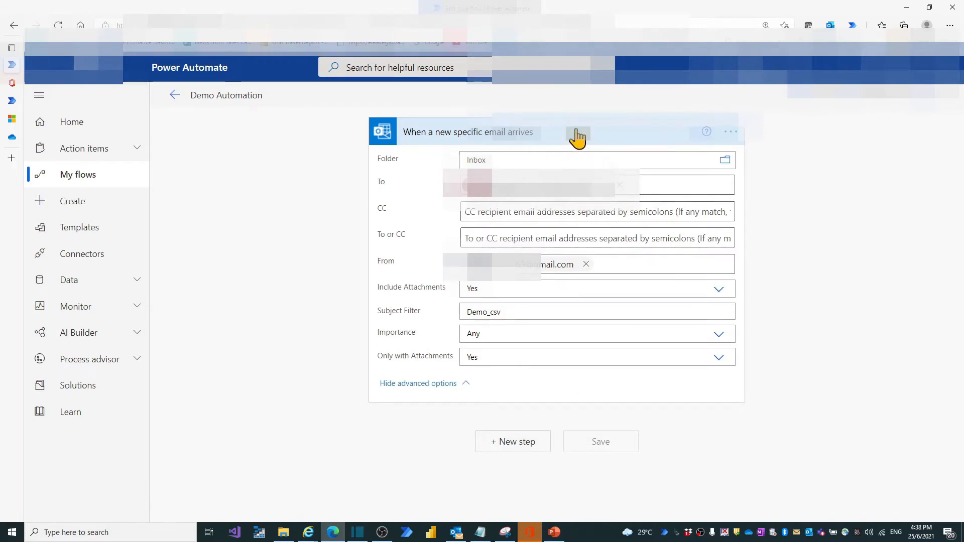
{"action": "left_click", "coordinate": [578, 135]}
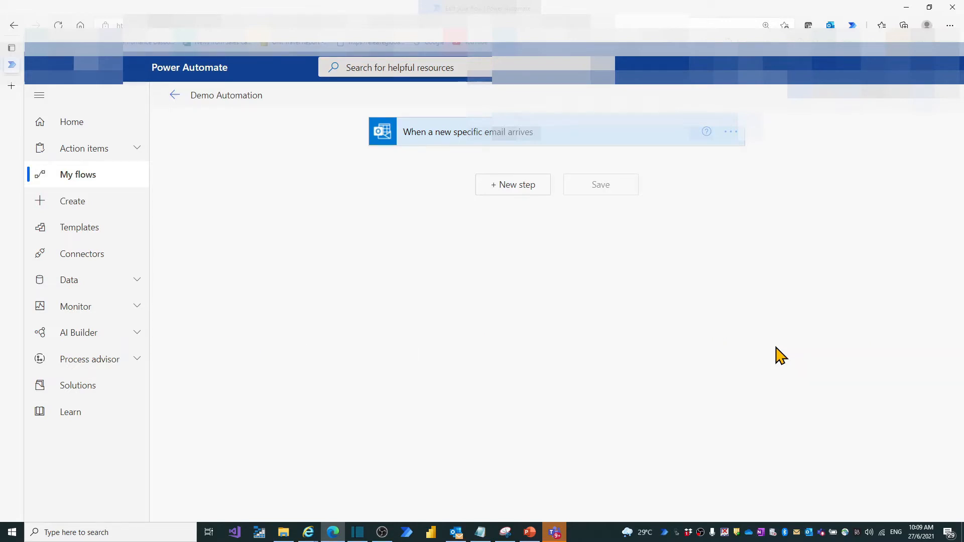
Step: Add an Apply to each control looping over the email's Attachments dynamic content
{"action": "left_click", "coordinate": [512, 185]}
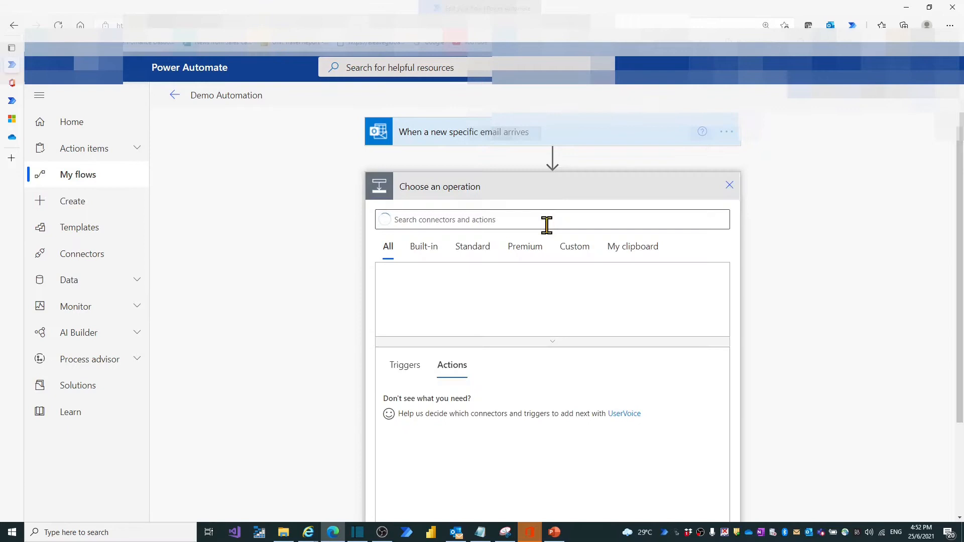
{"action": "left_click", "coordinate": [523, 219]}
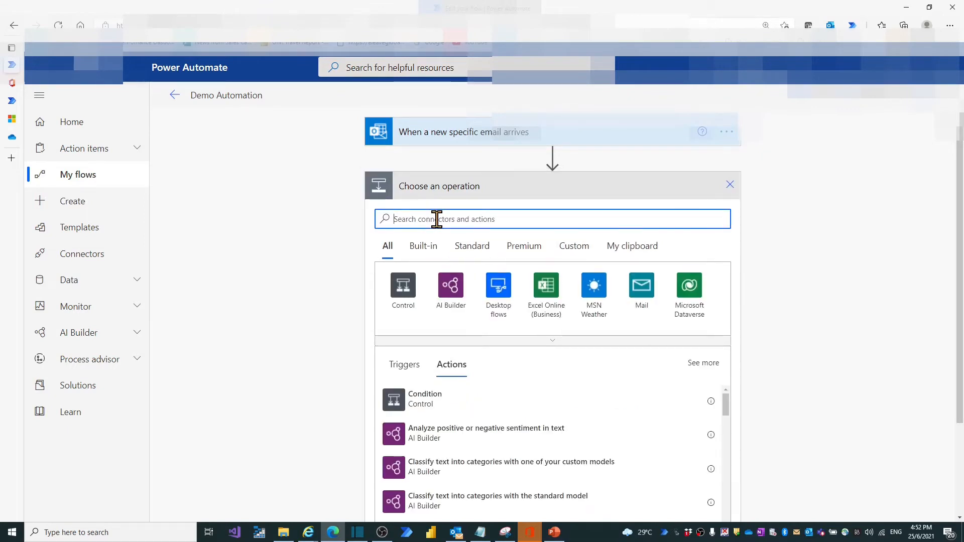
{"action": "type", "text": "contro"}
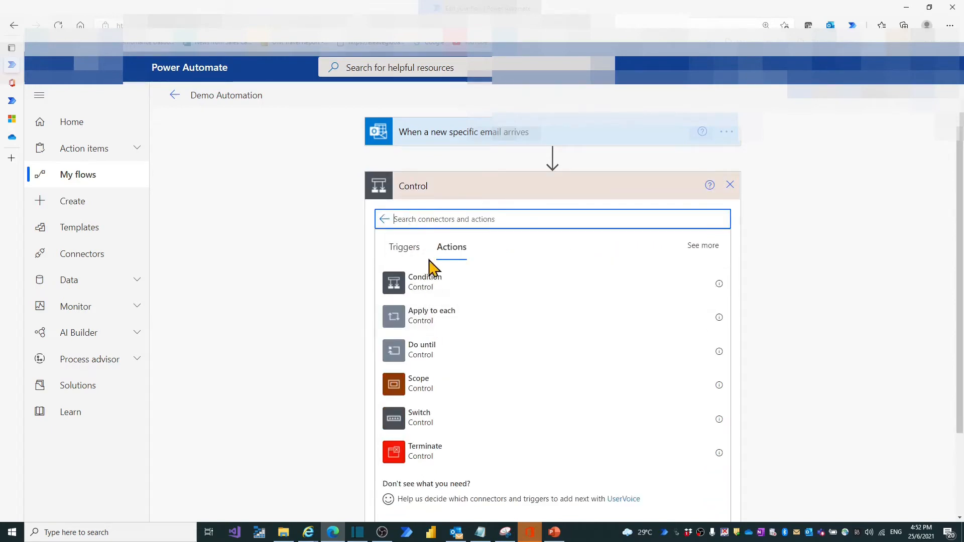
{"action": "left_click", "coordinate": [432, 315]}
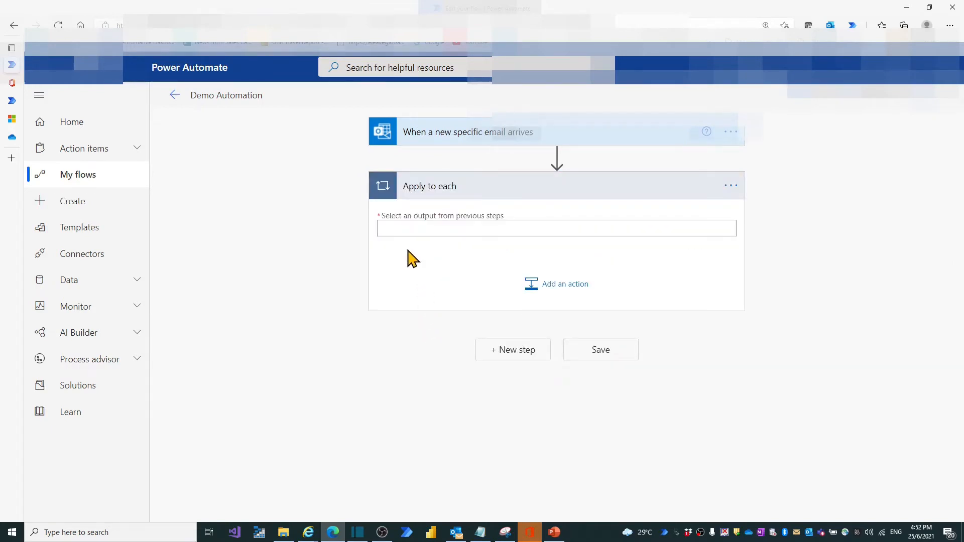
{"action": "left_click", "coordinate": [555, 228]}
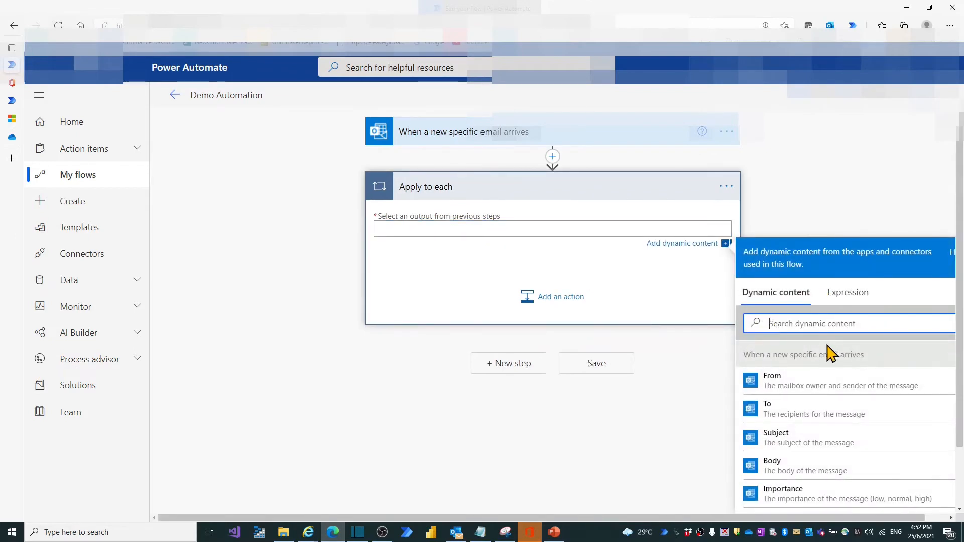
{"action": "type", "text": "att"}
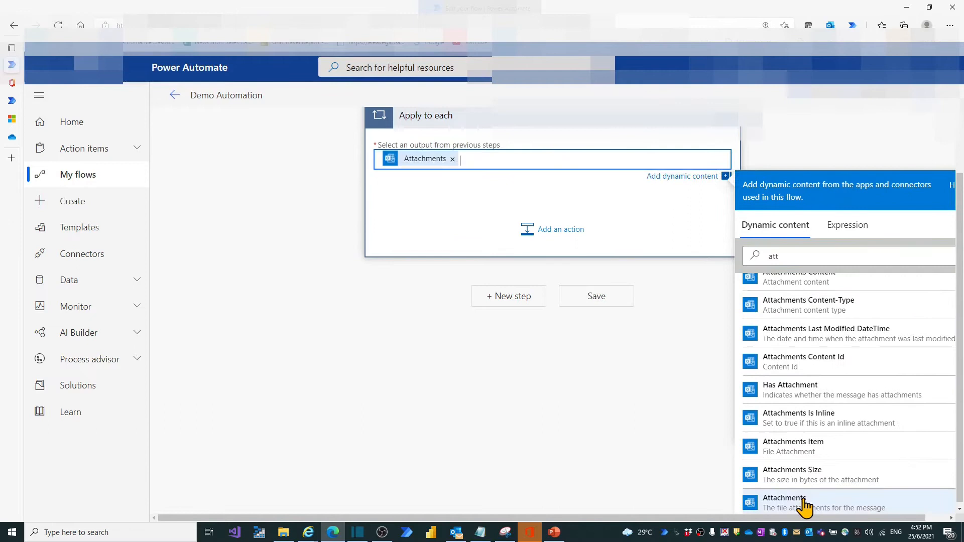
{"action": "mouse_move", "coordinate": [726, 481]}
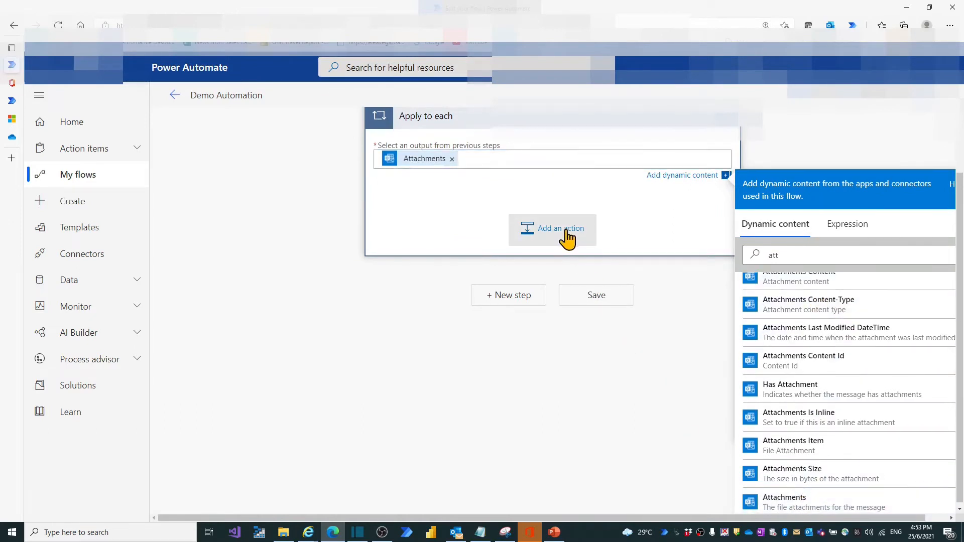
{"action": "left_click", "coordinate": [551, 228]}
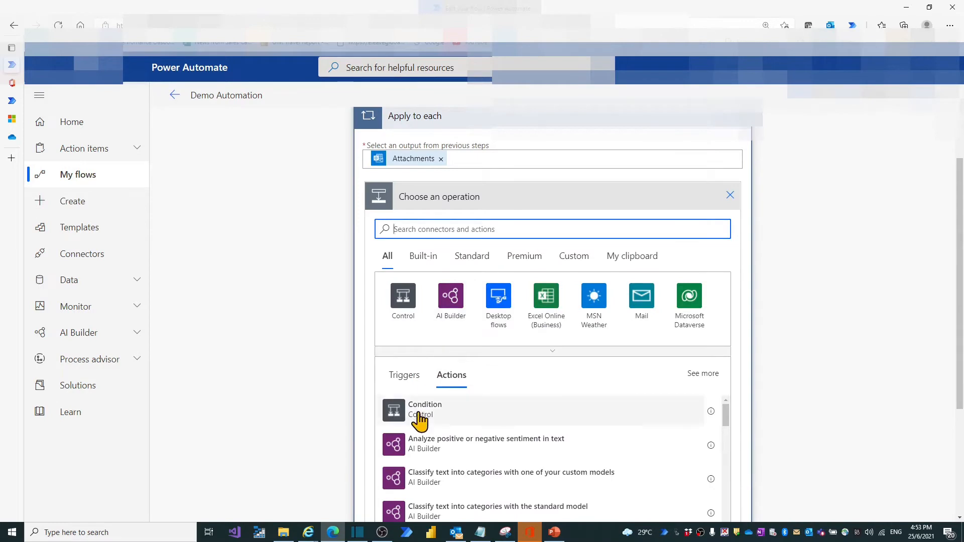
Step: Add a Condition inside the loop requiring Has Attachments is equal to true
{"action": "left_click", "coordinate": [424, 409]}
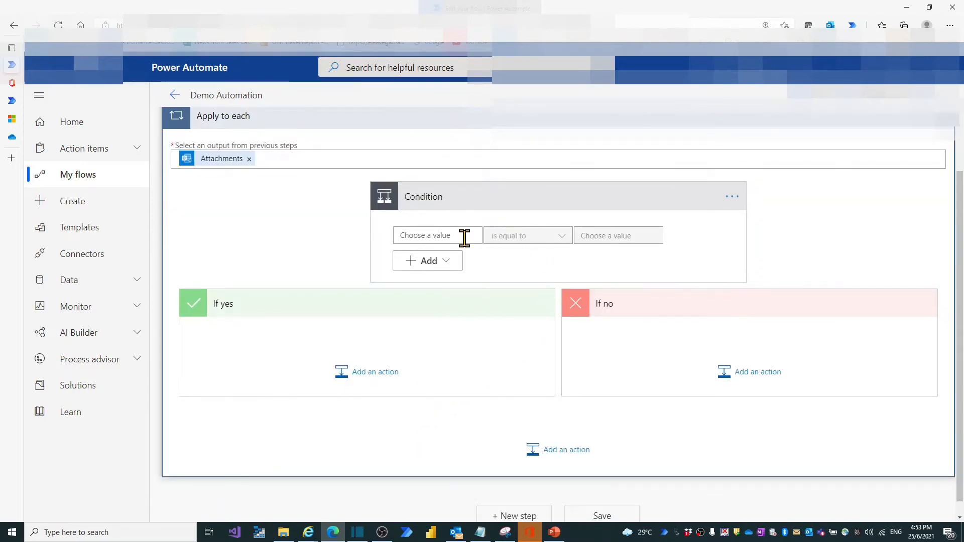
{"action": "left_click", "coordinate": [437, 235]}
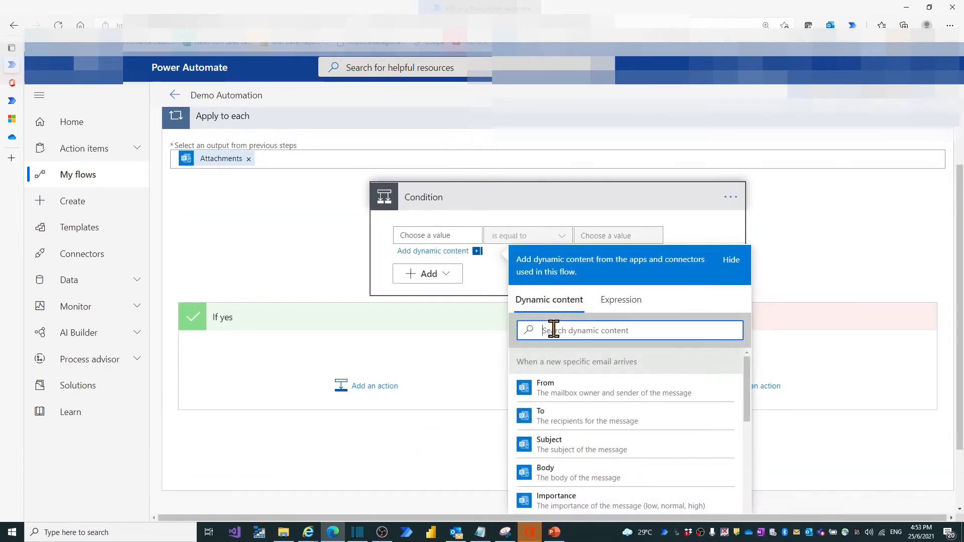
{"action": "type", "text": "has"}
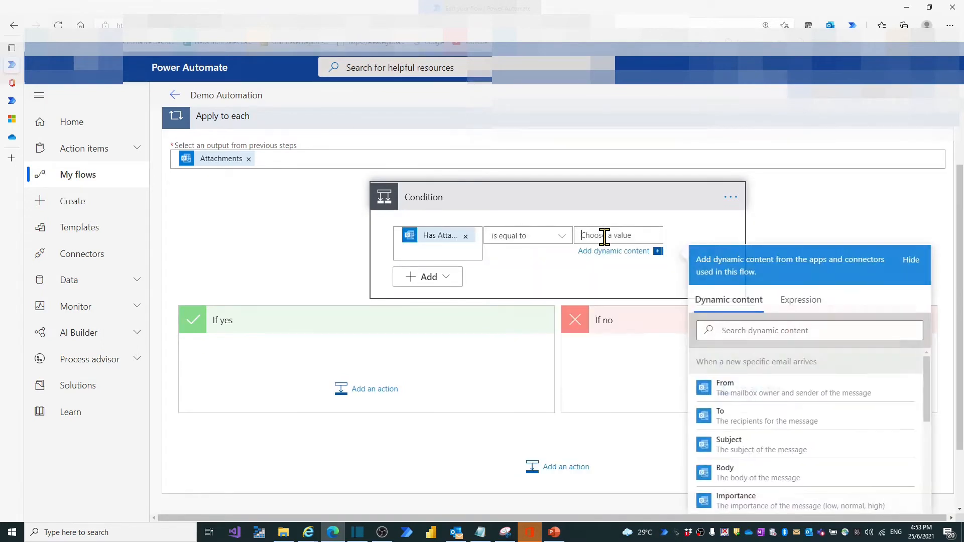
{"action": "type", "text": "t"}
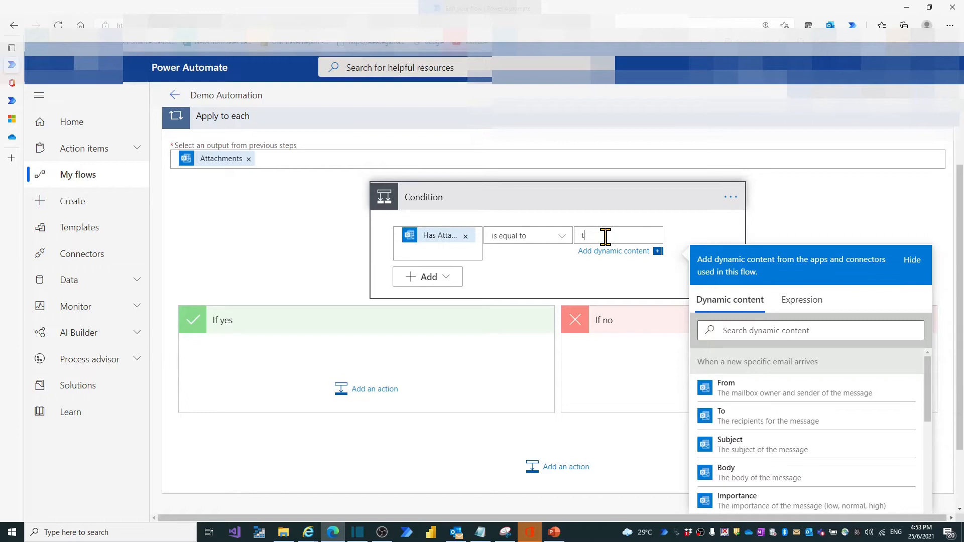
{"action": "type", "text": "rue"}
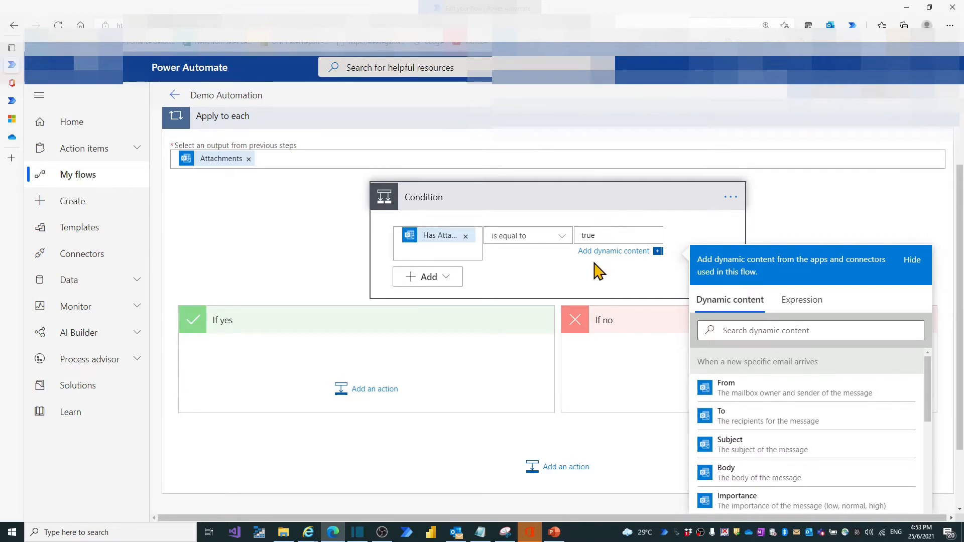
Step: Add a second condition row requiring Attachments contains .zip
{"action": "left_click", "coordinate": [428, 277]}
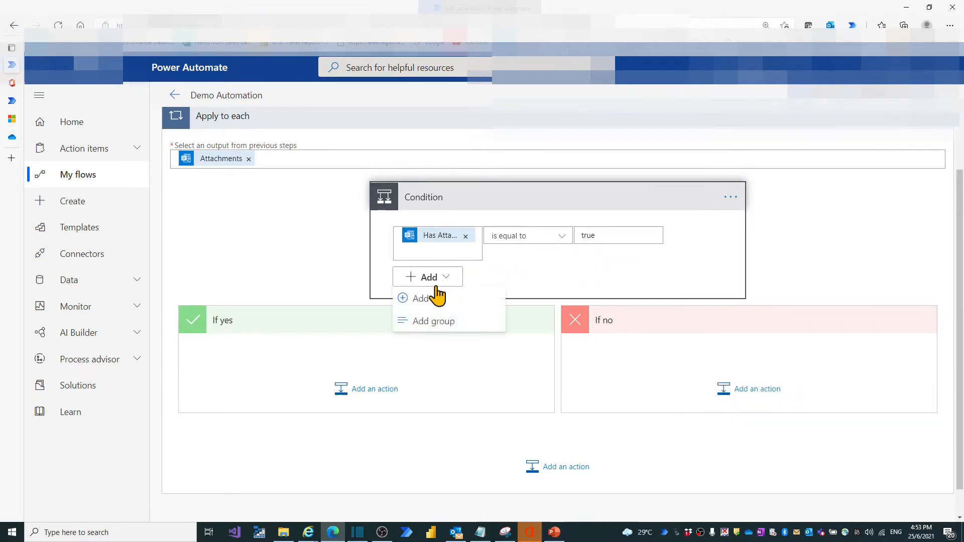
{"action": "left_click", "coordinate": [420, 298]}
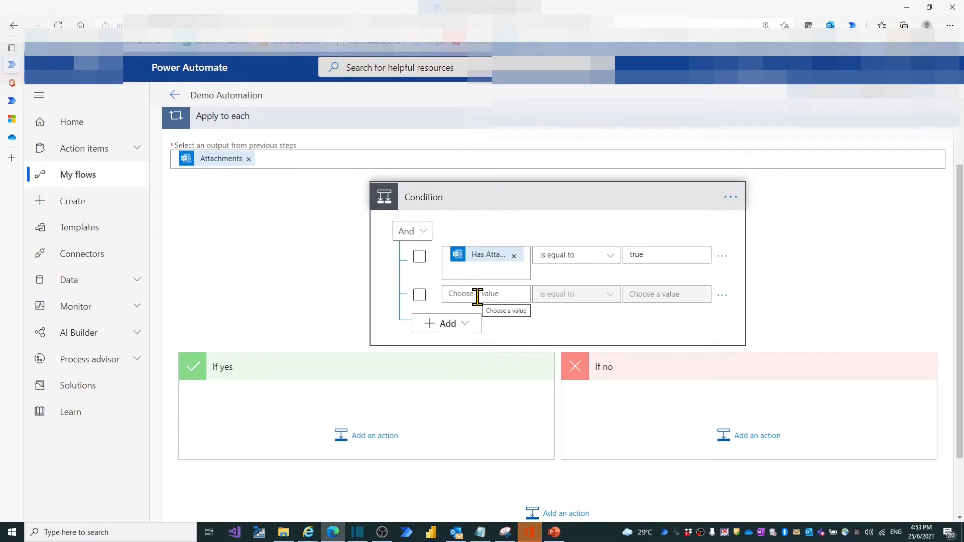
{"action": "left_click", "coordinate": [485, 293]}
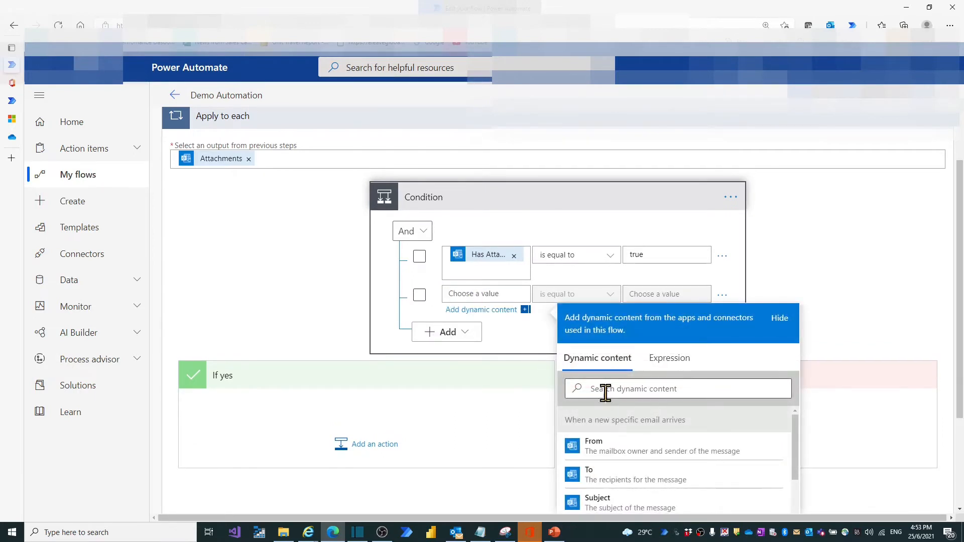
{"action": "type", "text": "att"}
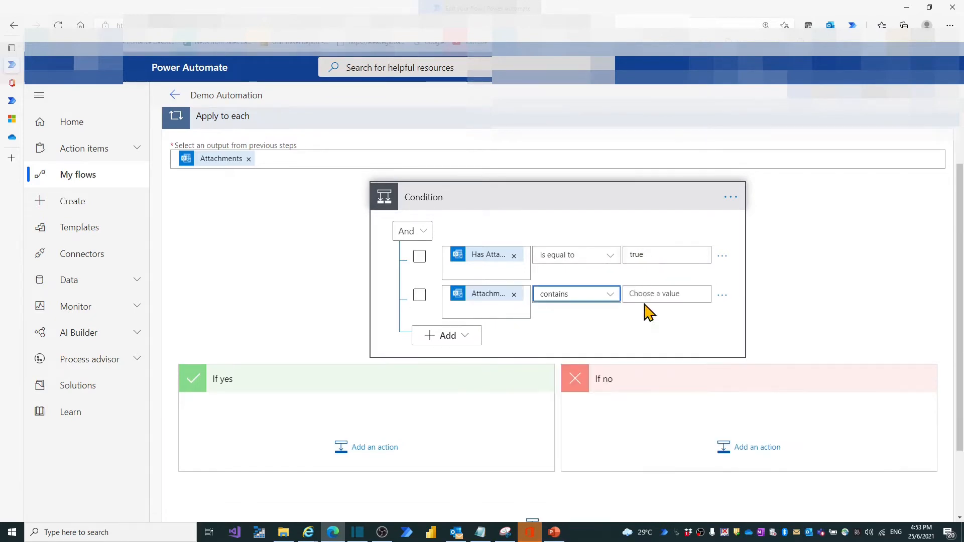
{"action": "type", "text": ".zip"}
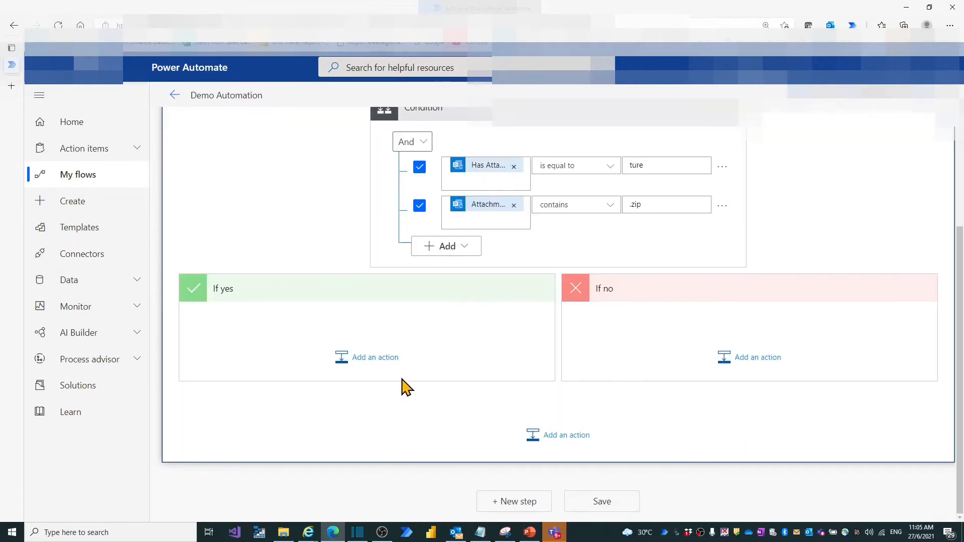
Step: In the If yes branch, add the SharePoint Get files (properties only) action
{"action": "left_click", "coordinate": [375, 358]}
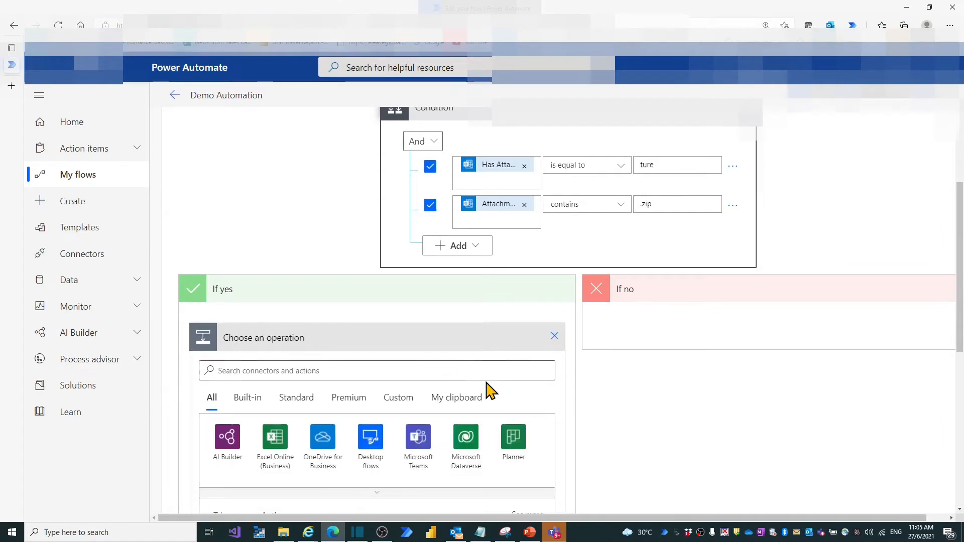
{"action": "scroll", "scroll_direction": "down", "scroll_amount": 3}
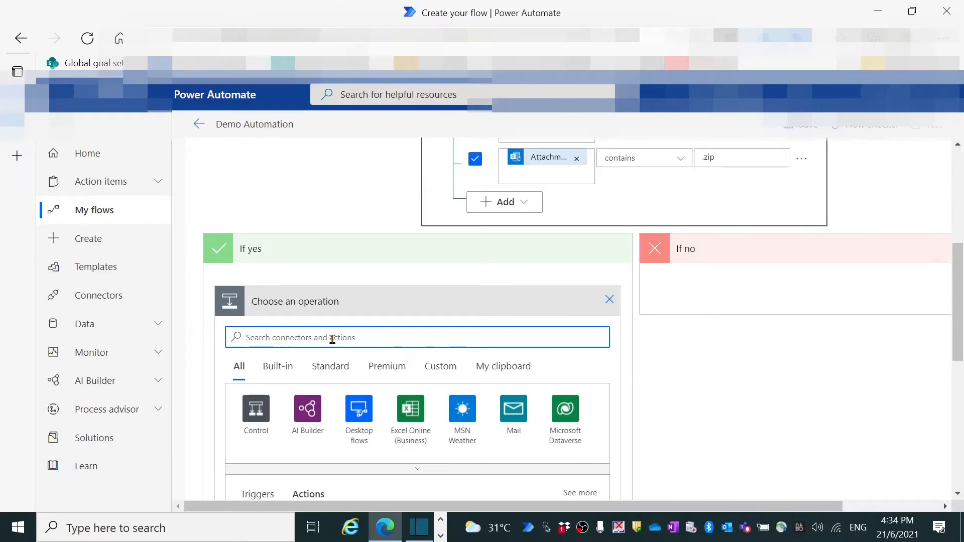
{"action": "type", "text": "share"}
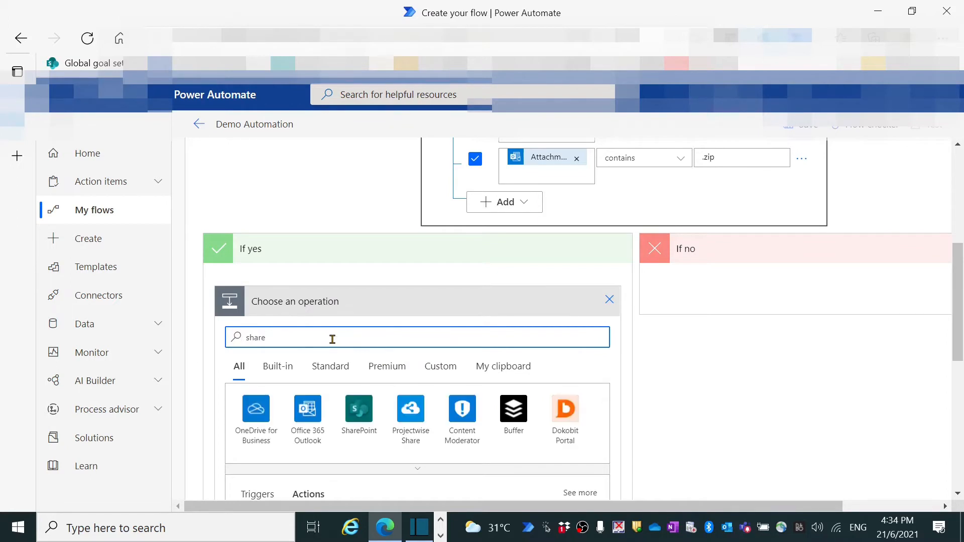
{"action": "left_click", "coordinate": [359, 408]}
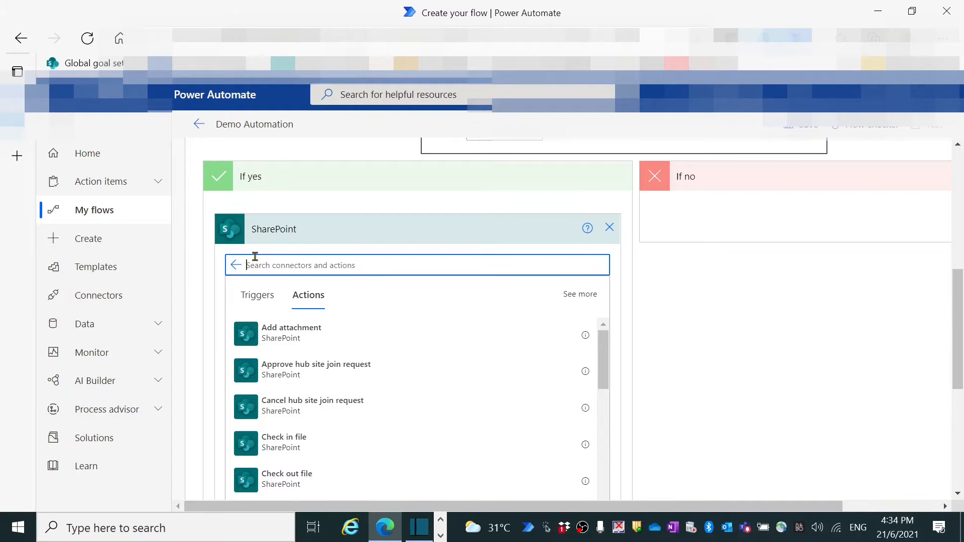
{"action": "type", "text": "get file"}
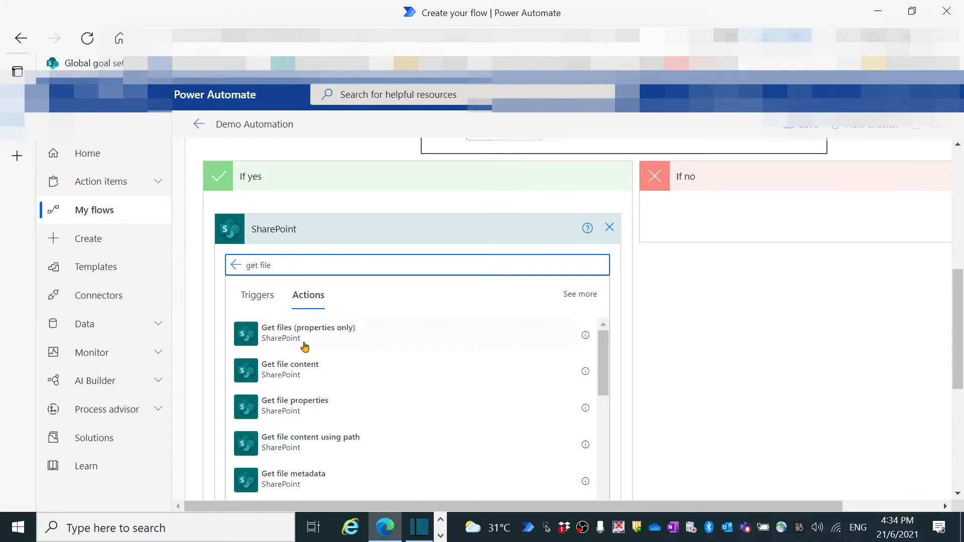
{"action": "left_click", "coordinate": [309, 333]}
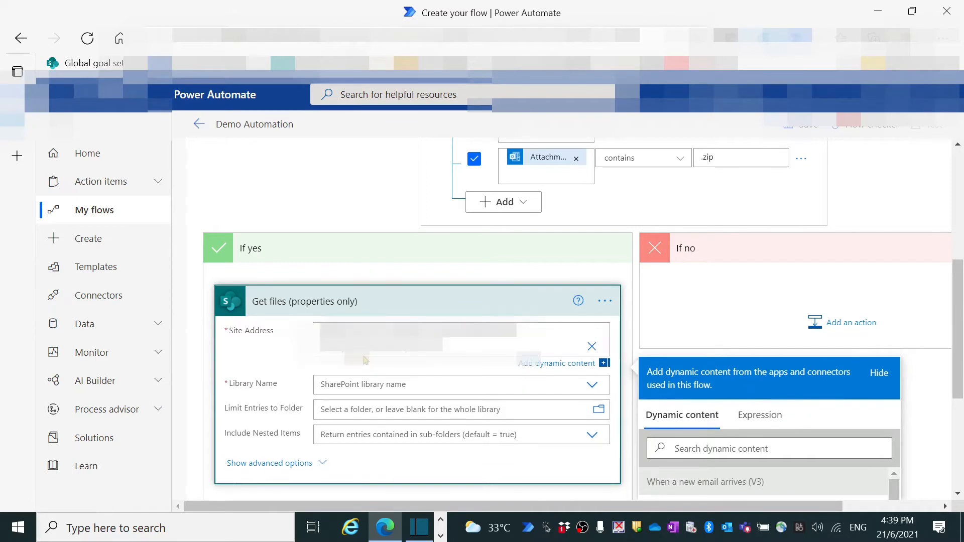
Step: Target the Dcouments library's /Documents/OneDrive Test folder with Include Nested Items set to No
{"action": "left_click", "coordinate": [431, 331]}
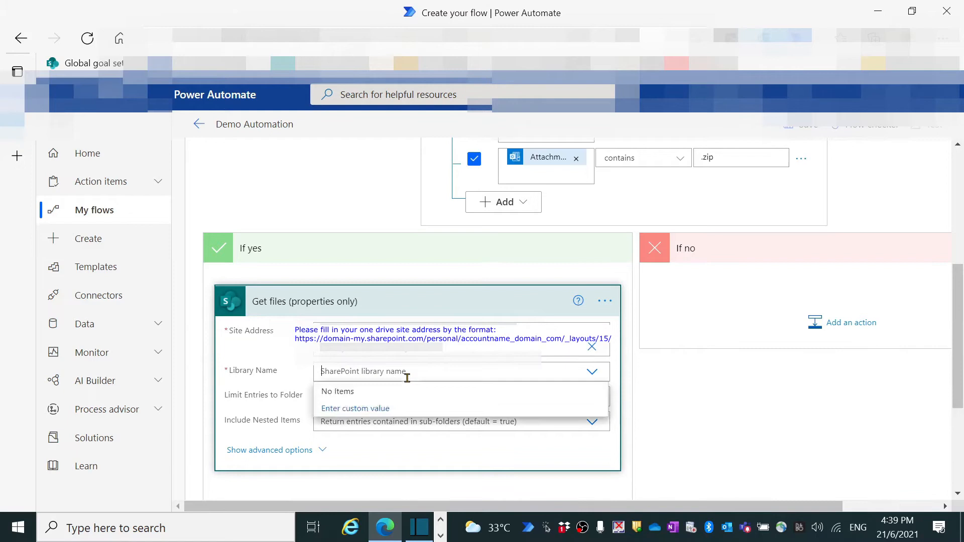
{"action": "type", "text": "Dcouments"}
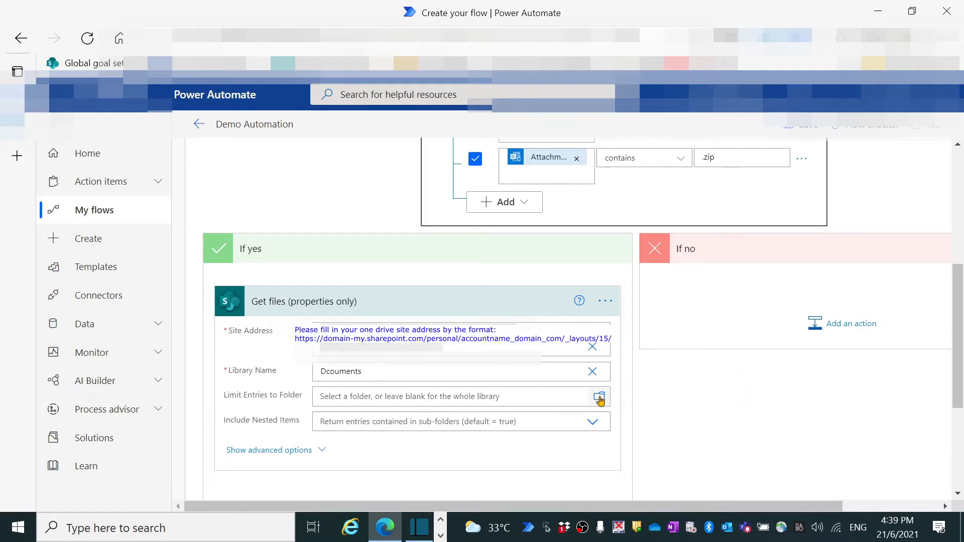
{"action": "left_click", "coordinate": [598, 396]}
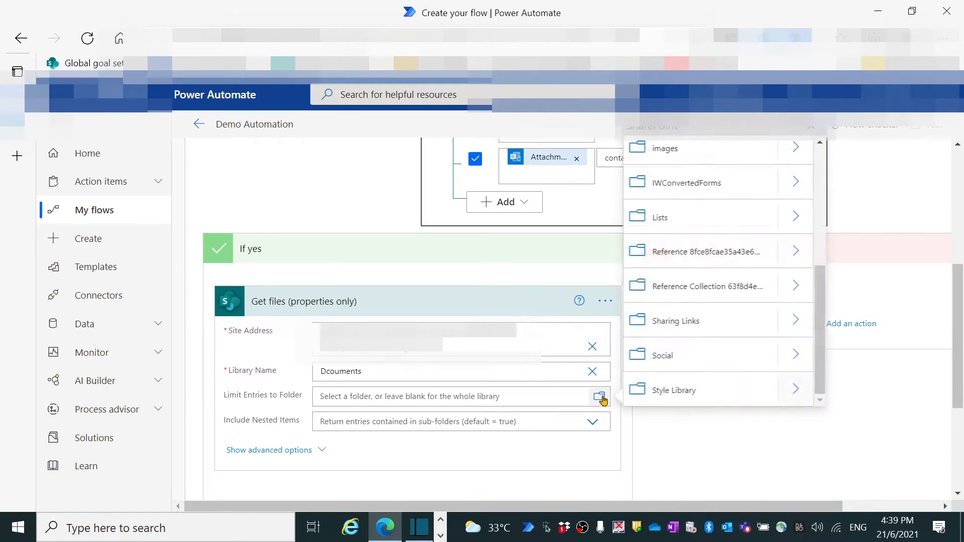
{"action": "left_click", "coordinate": [599, 396]}
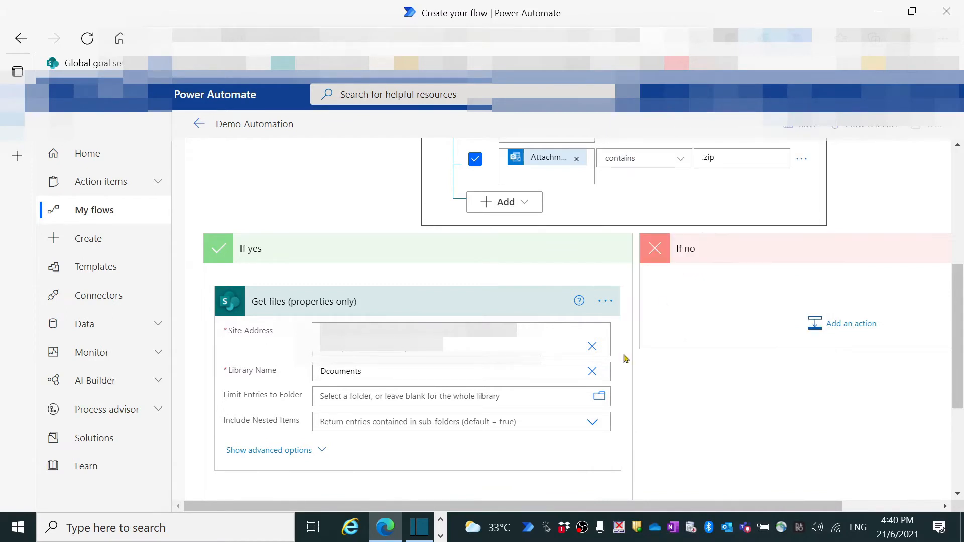
{"action": "left_click", "coordinate": [456, 395]}
{"action": "type", "text": "/Documents/OneDrive Test folder"}
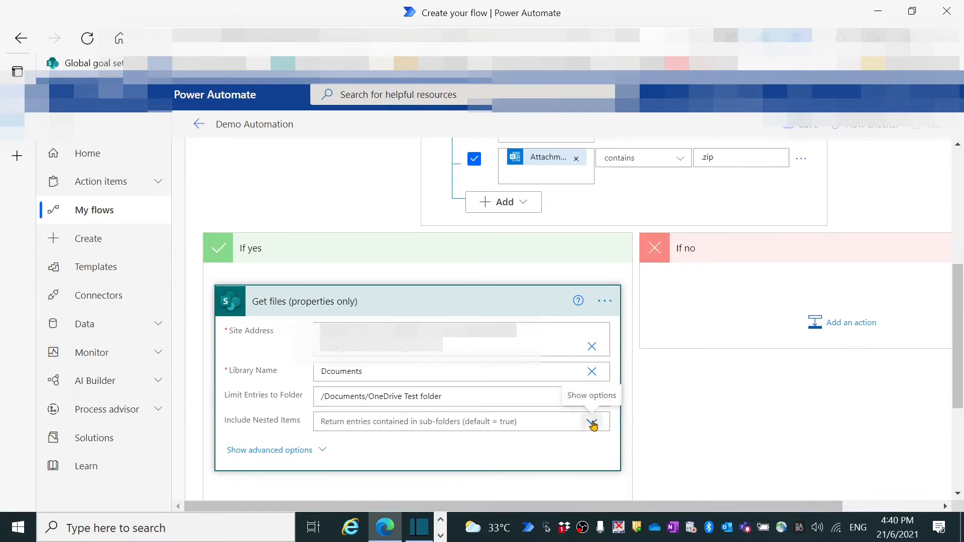
{"action": "left_click", "coordinate": [592, 421]}
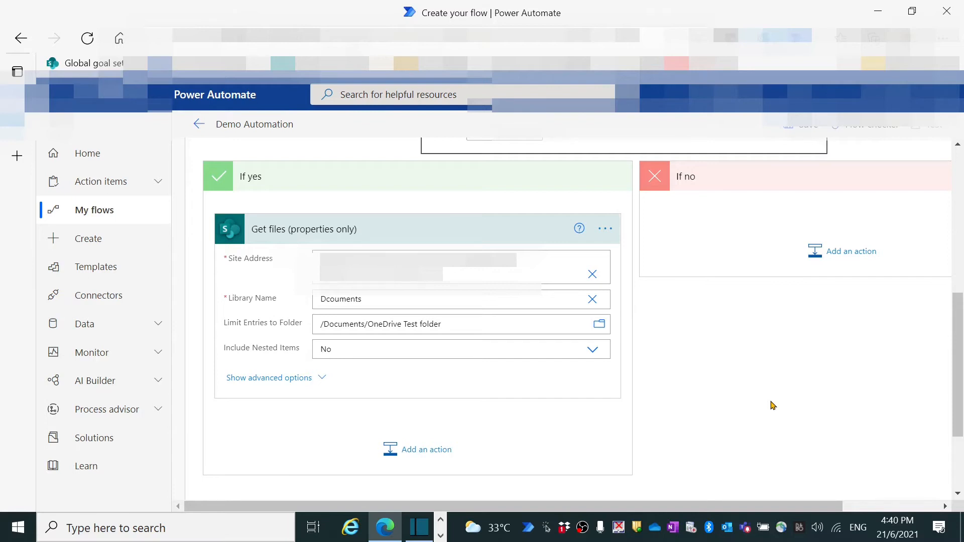
{"action": "left_click", "coordinate": [303, 229]}
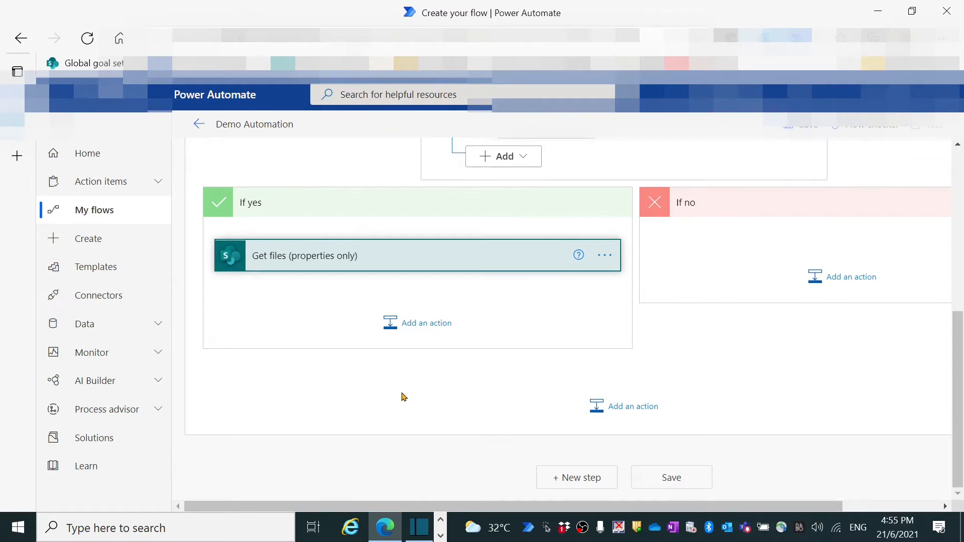
Step: Add an Apply to each 2 loop over the value list output from Get files
{"action": "left_click", "coordinate": [425, 323]}
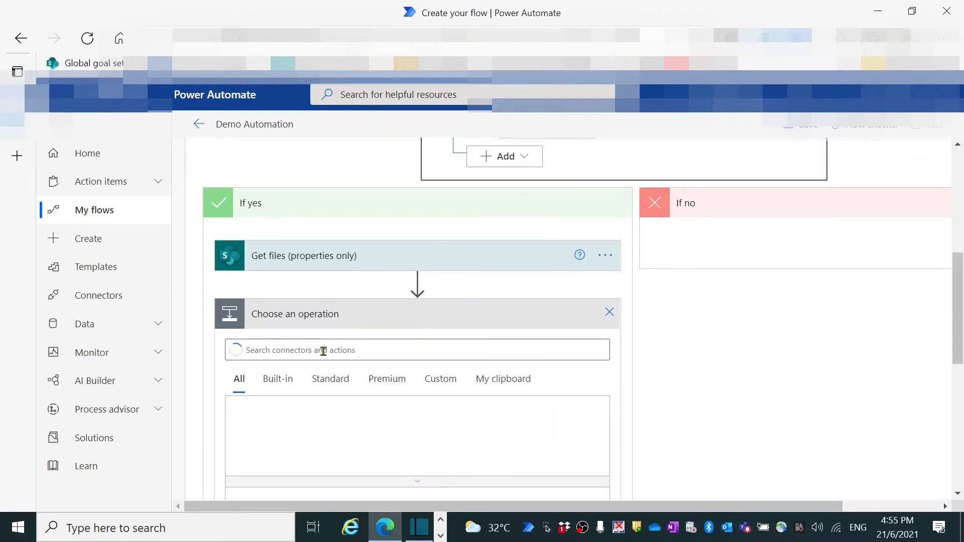
{"action": "type", "text": "app"}
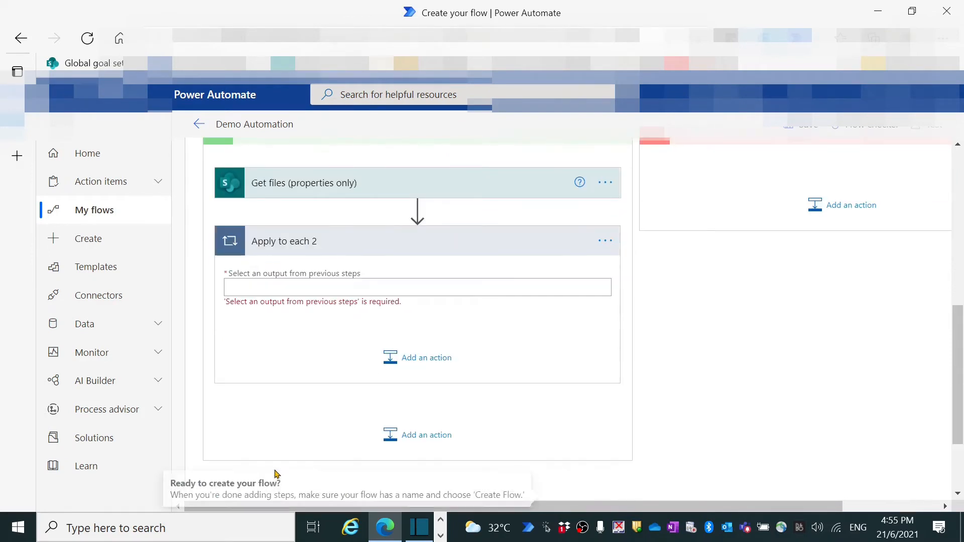
{"action": "left_click", "coordinate": [417, 287]}
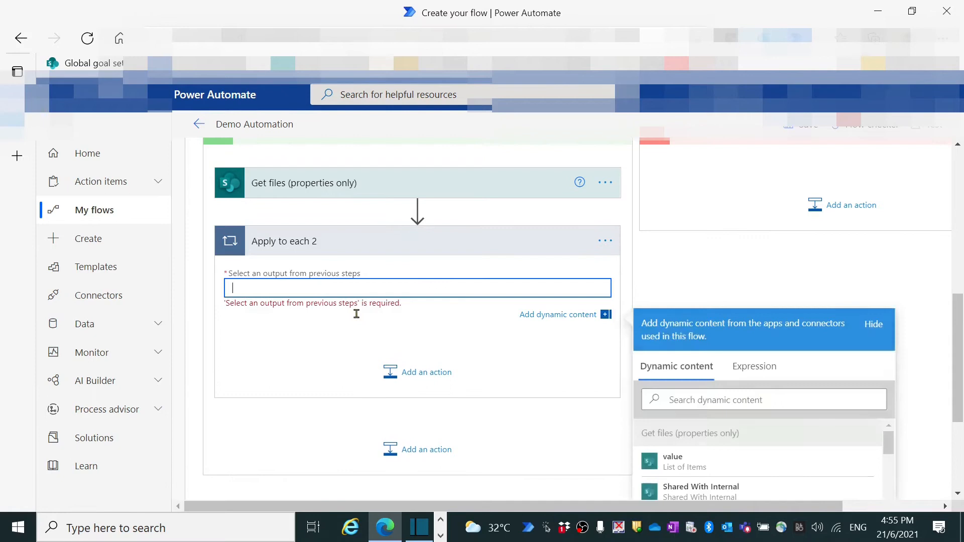
{"action": "left_click", "coordinate": [672, 456]}
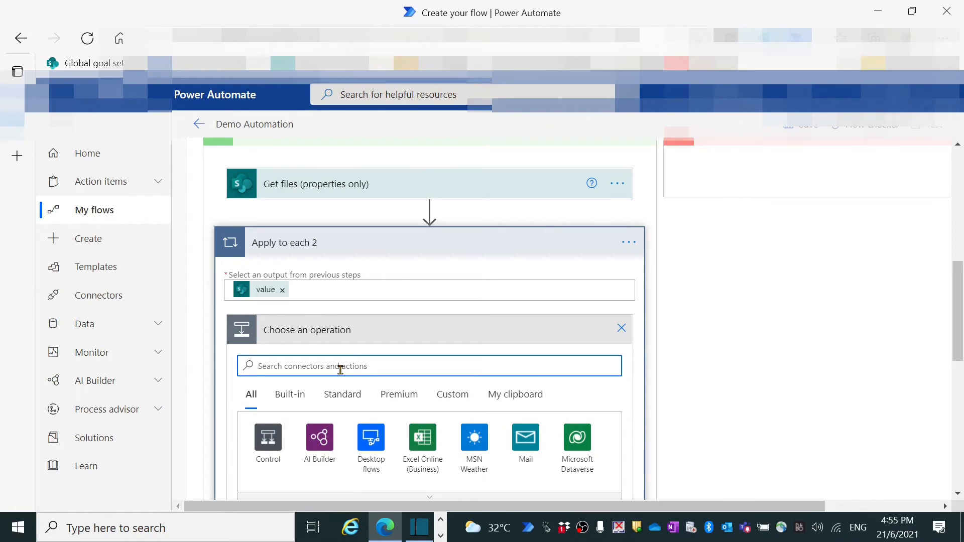
Step: Add SharePoint Delete file inside Apply to each 2 with the files' Identifier as File Identifier
{"action": "type", "text": "shar"}
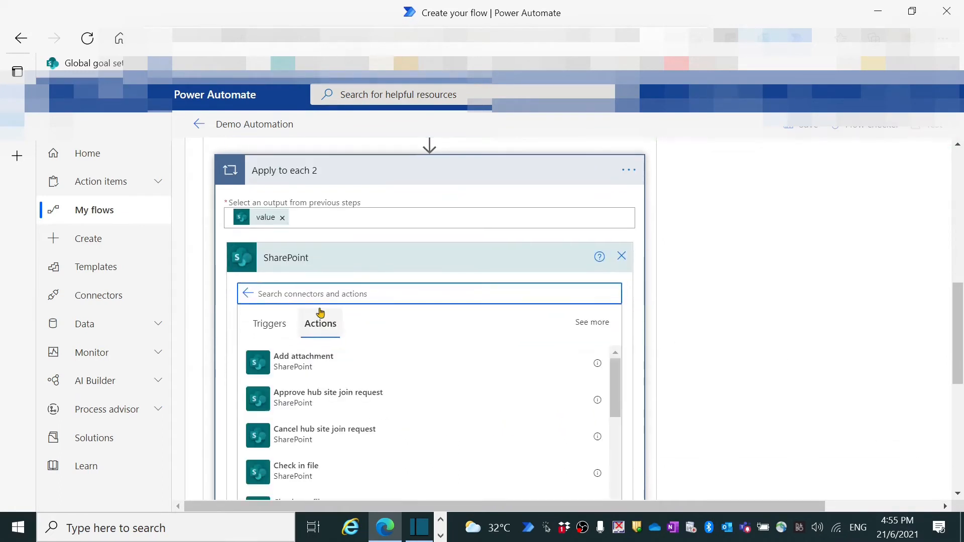
{"action": "type", "text": "delet"}
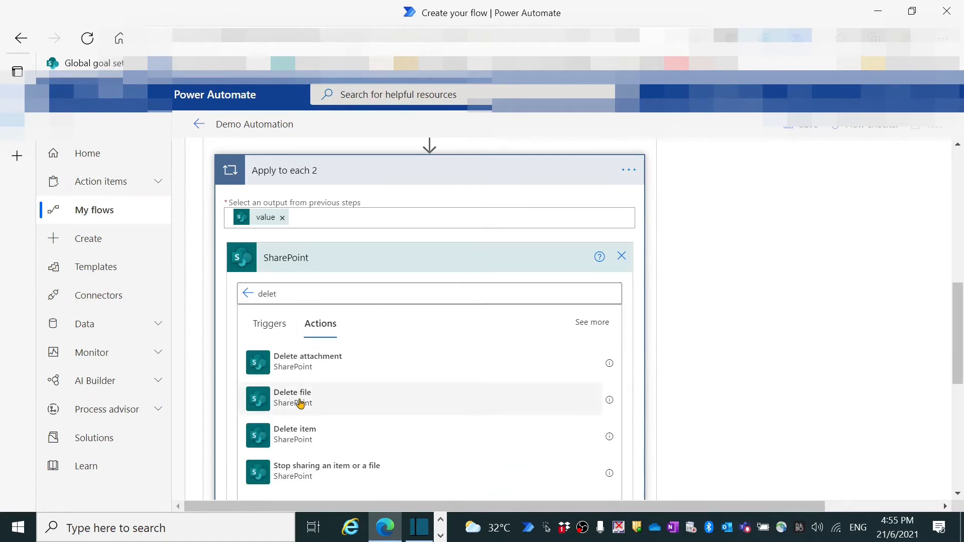
{"action": "left_click", "coordinate": [292, 393]}
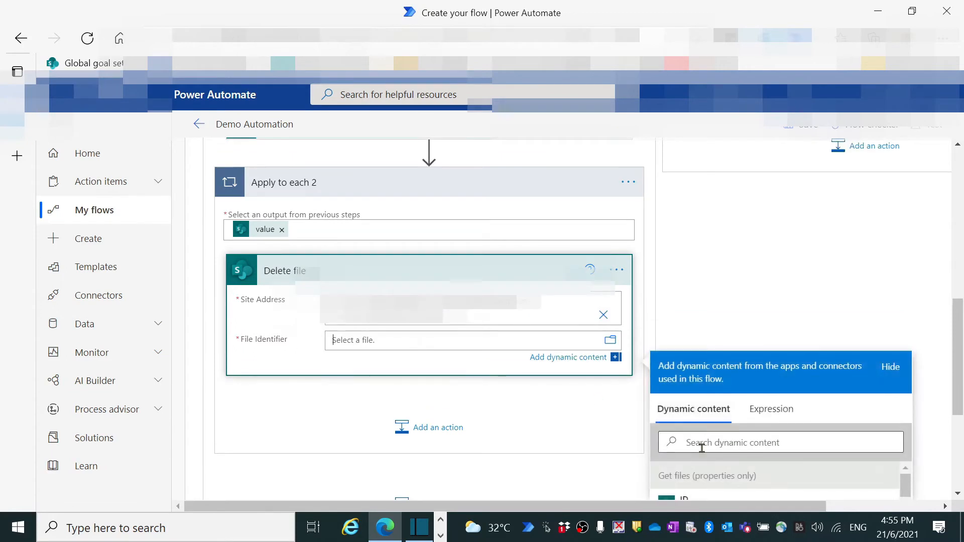
{"action": "type", "text": "iden"}
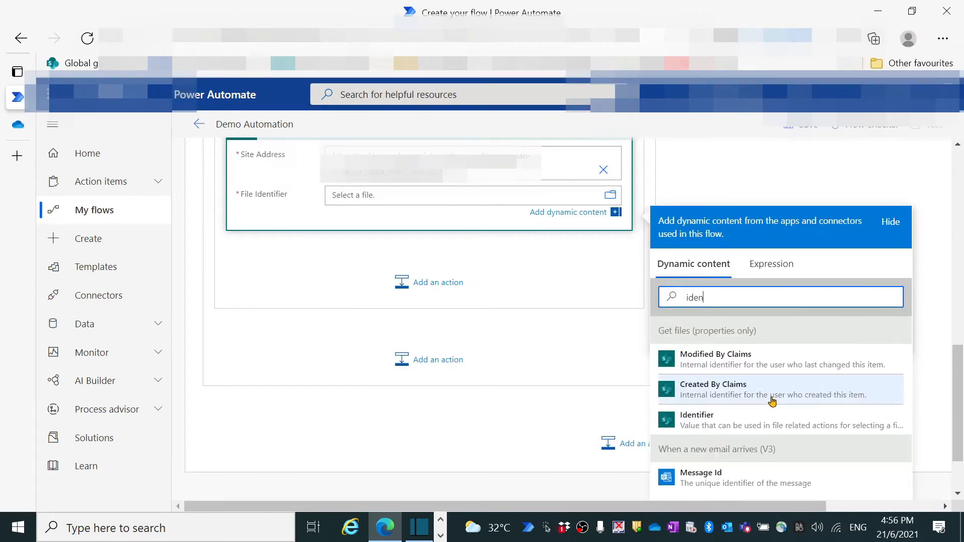
{"action": "left_click", "coordinate": [697, 420]}
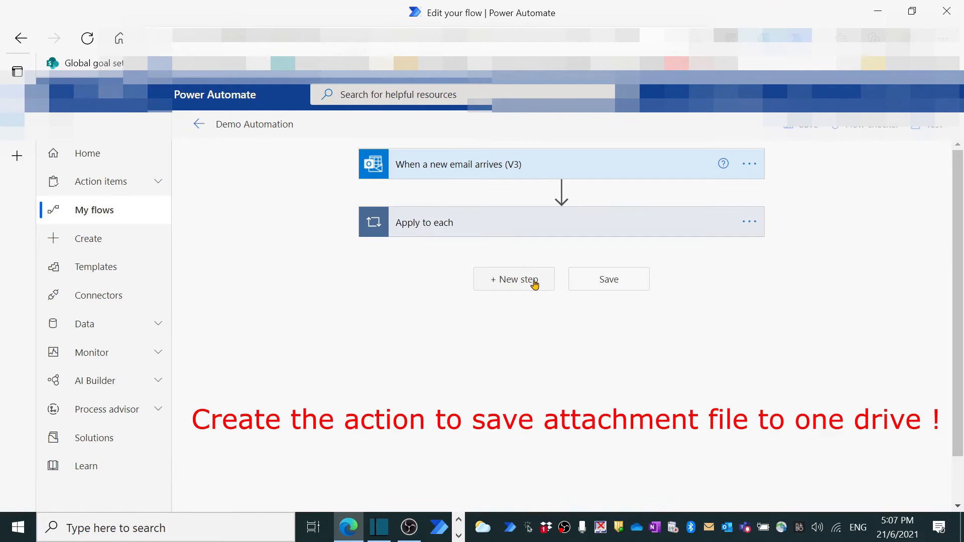
{"action": "mouse_move", "coordinate": [527, 284]}
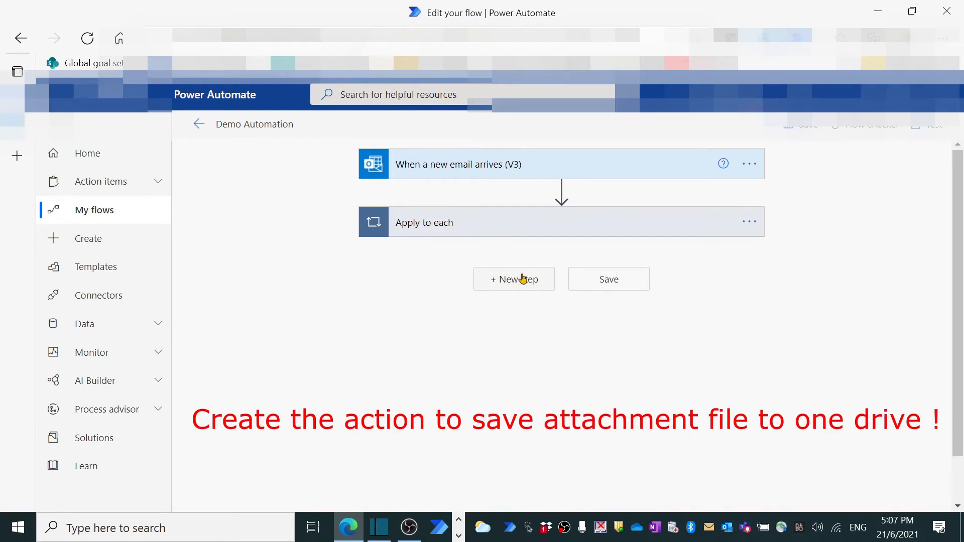
{"action": "mouse_move", "coordinate": [519, 281]}
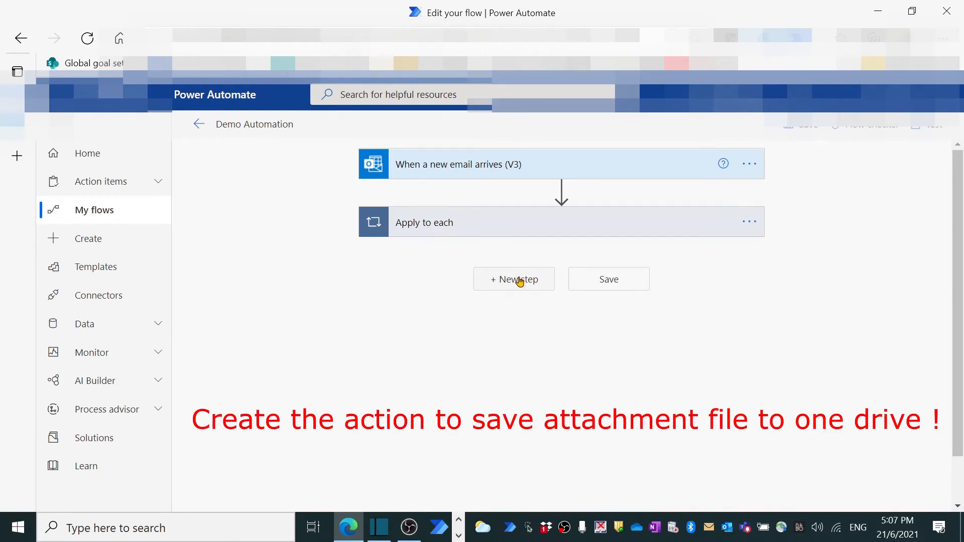
Step: Add Apply to each 3 after the first loop, iterating over the email's Attachments dynamic content
{"action": "left_click", "coordinate": [513, 278]}
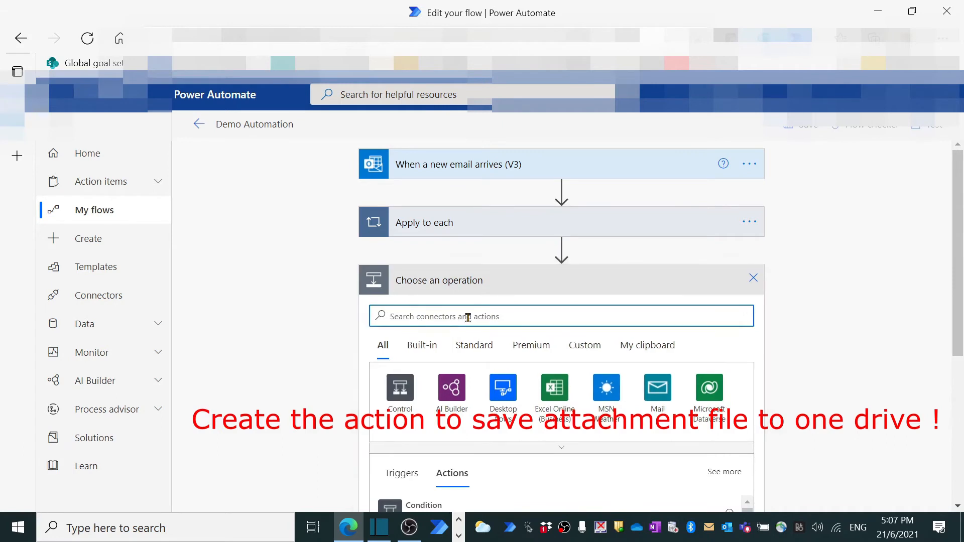
{"action": "type", "text": "apply"}
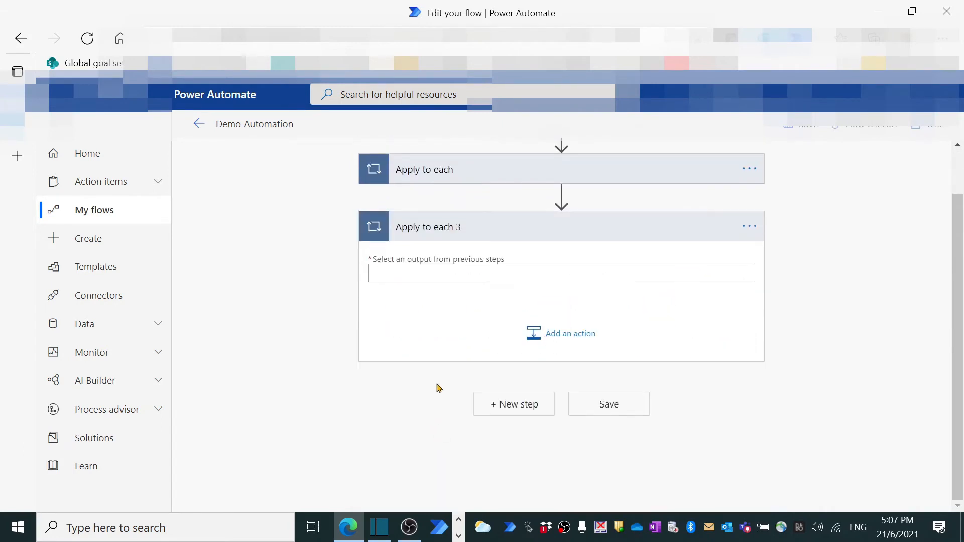
{"action": "left_click", "coordinate": [561, 273]}
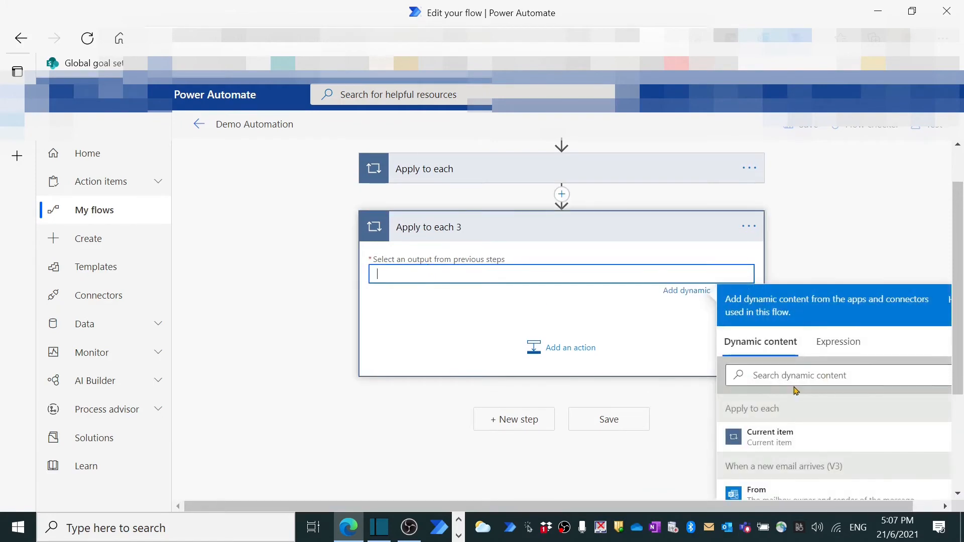
{"action": "type", "text": "att"}
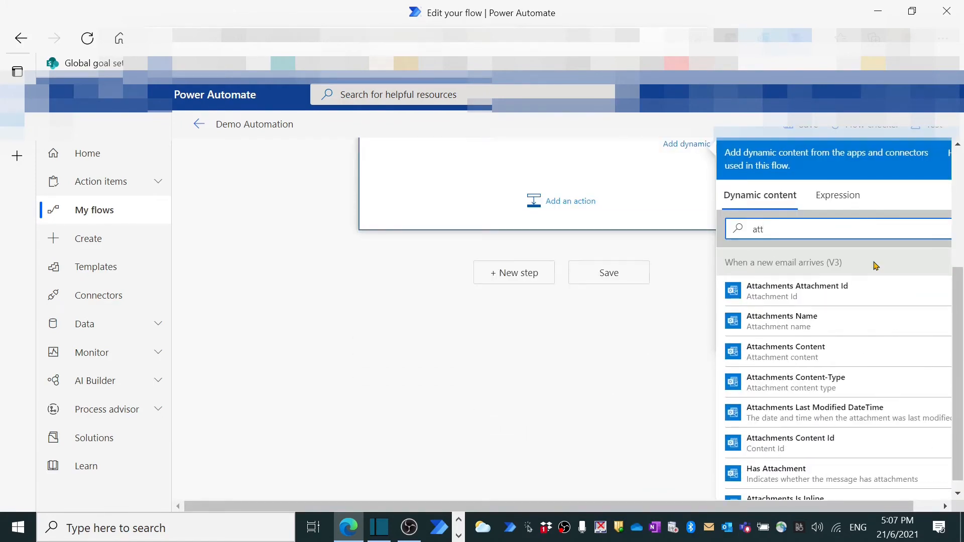
{"action": "scroll", "scroll_direction": "down", "scroll_amount": 3}
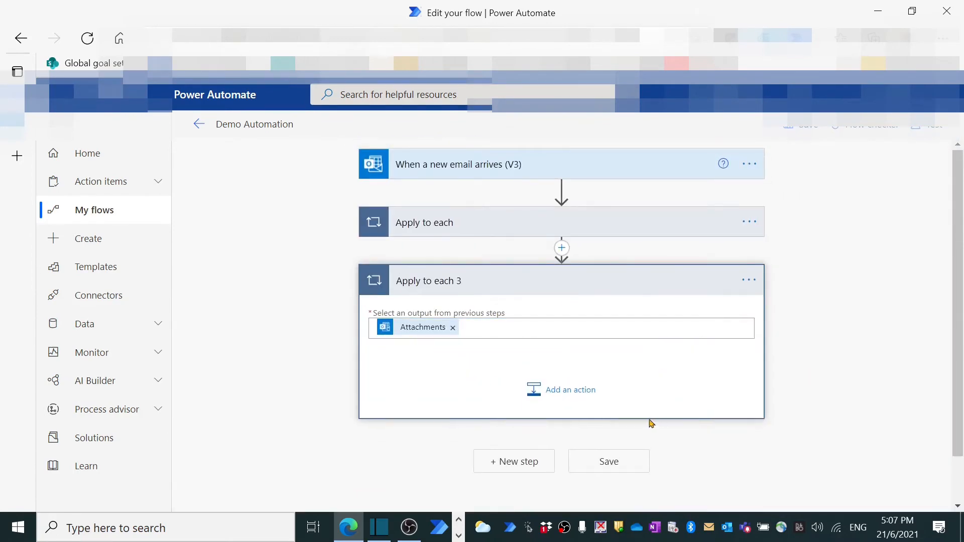
{"action": "left_click", "coordinate": [568, 390]}
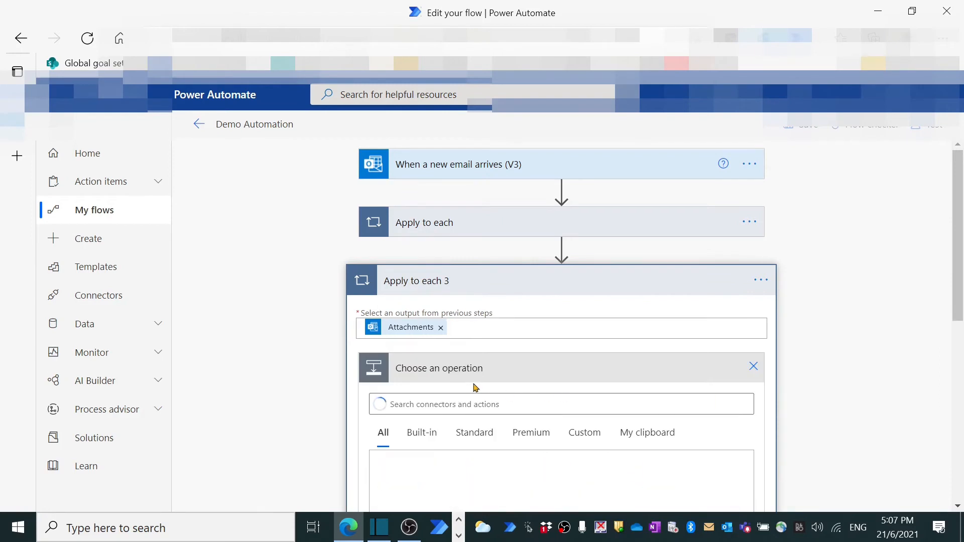
Step: Add a SharePoint Create file action using the OneDrive site and /Documents/OneDrive Test folder
{"action": "type", "text": "sh"}
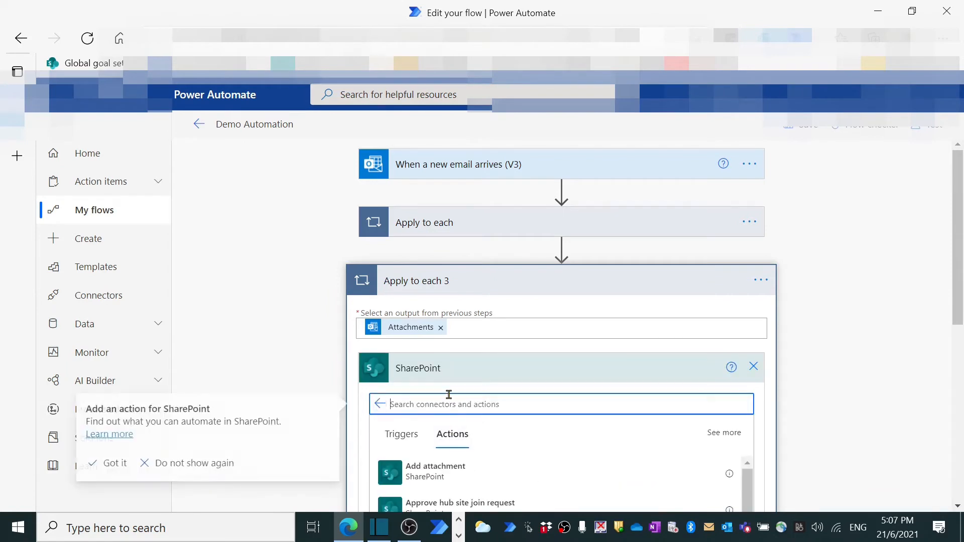
{"action": "type", "text": "creat"}
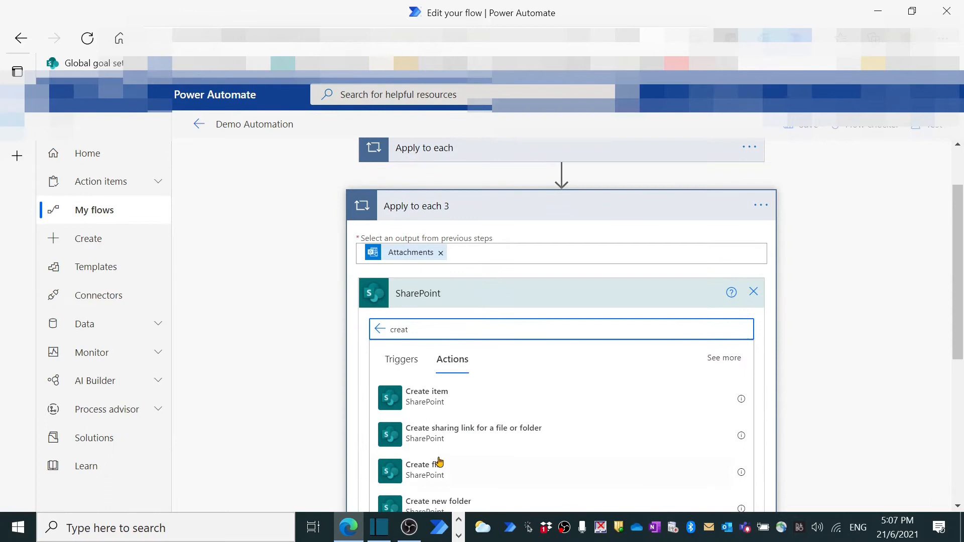
{"action": "left_click", "coordinate": [426, 469]}
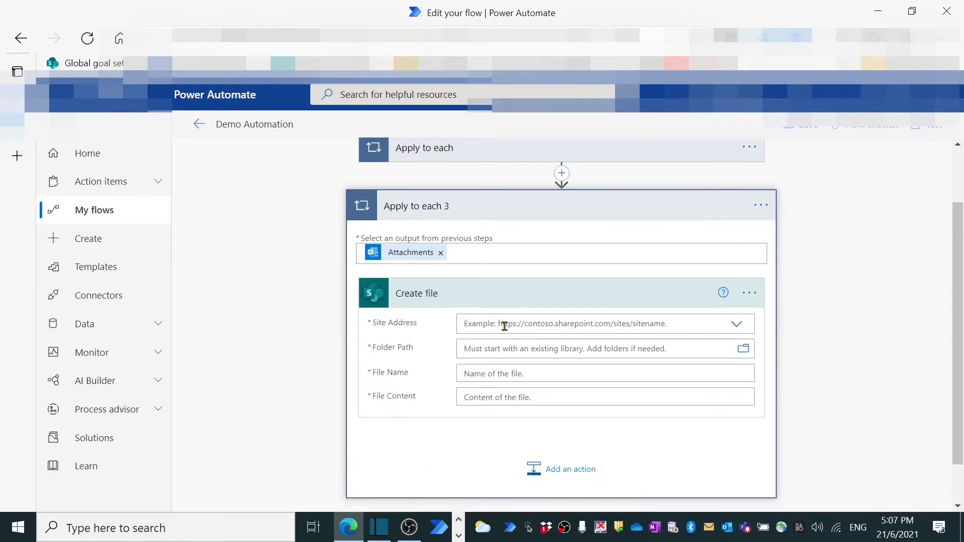
{"action": "left_click", "coordinate": [603, 323]}
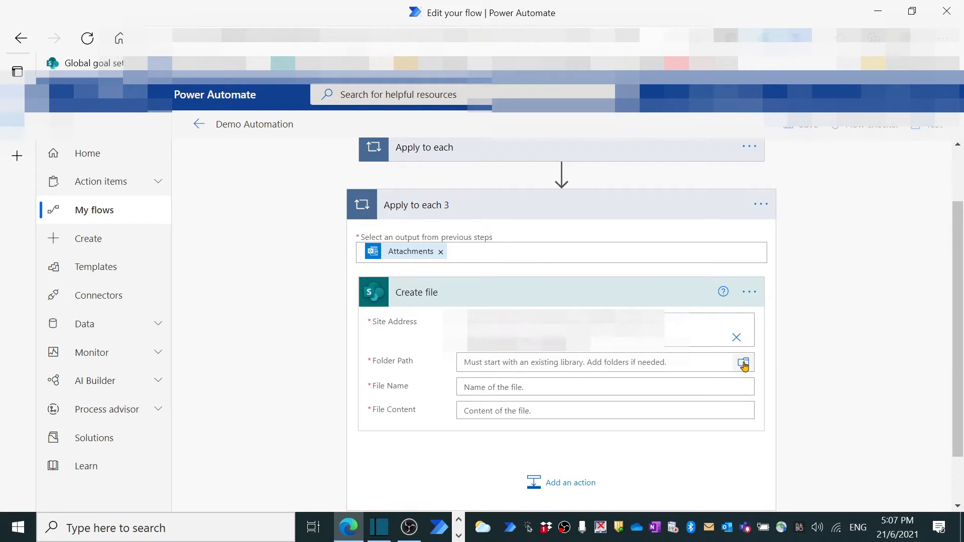
{"action": "left_click", "coordinate": [744, 363]}
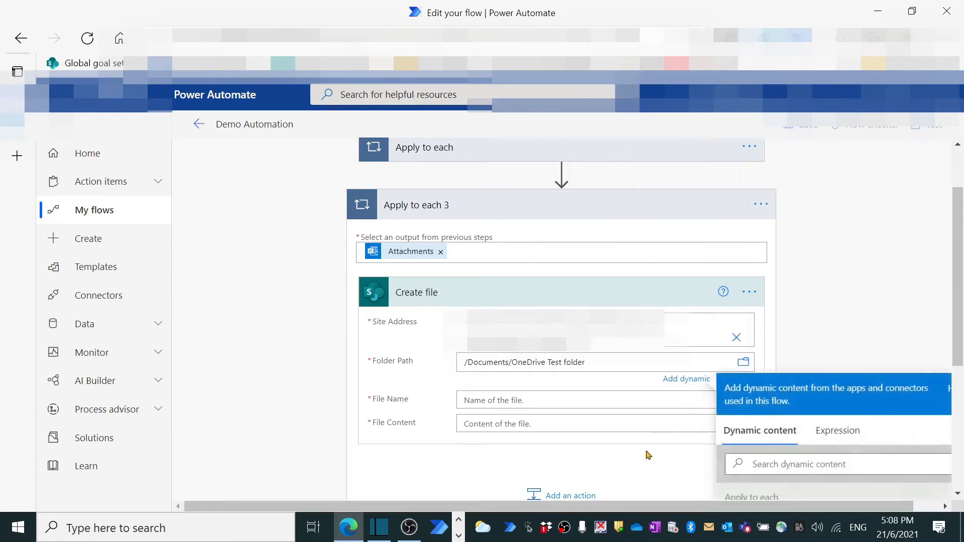
{"action": "left_click", "coordinate": [854, 331]}
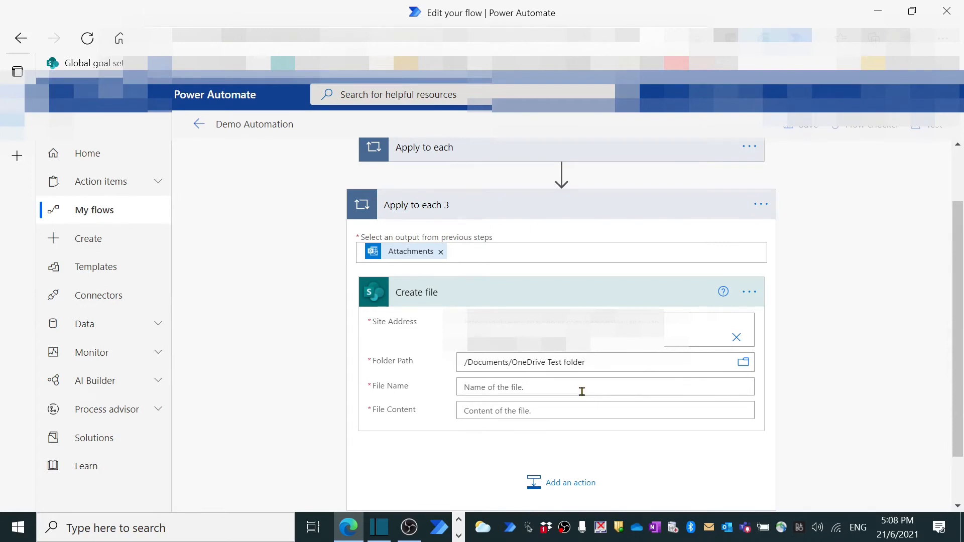
Step: Name the file Demo_csv.zip and start picking the attachment content for File Content
{"action": "left_click", "coordinate": [604, 388]}
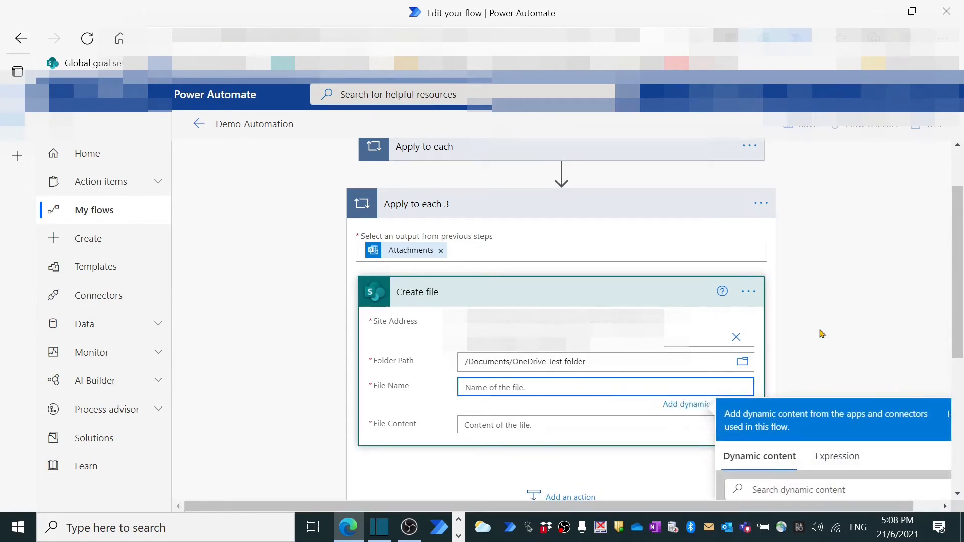
{"action": "type", "text": "Demo_"}
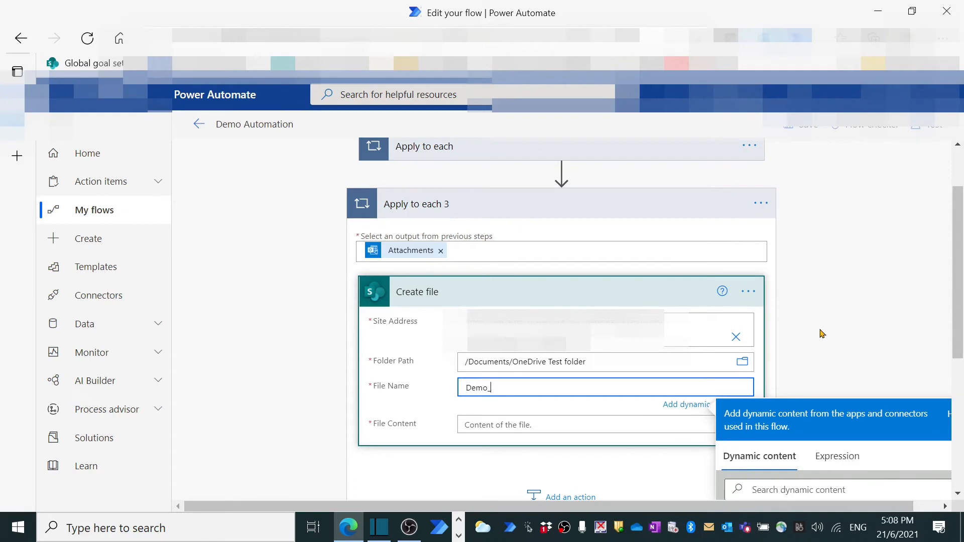
{"action": "type", "text": "csv.z"}
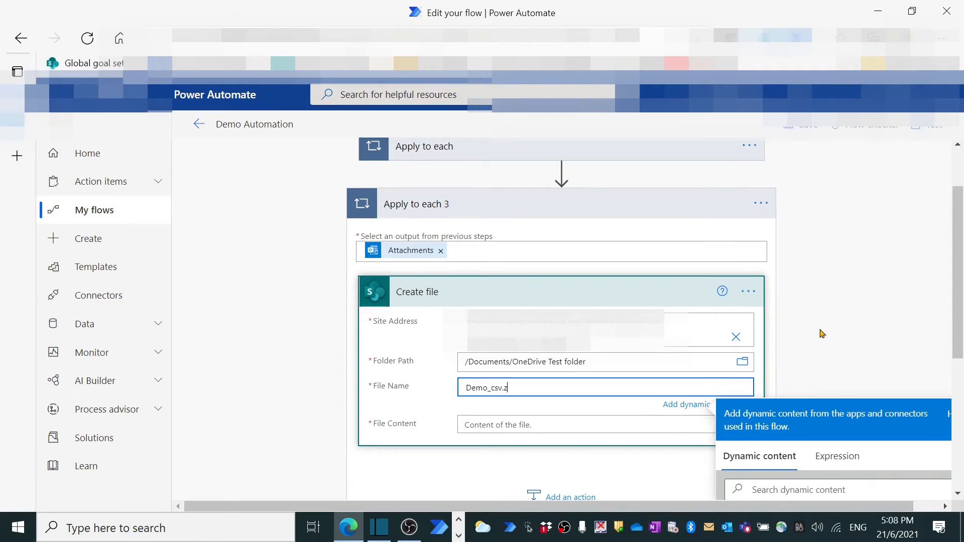
{"action": "type", "text": "ip"}
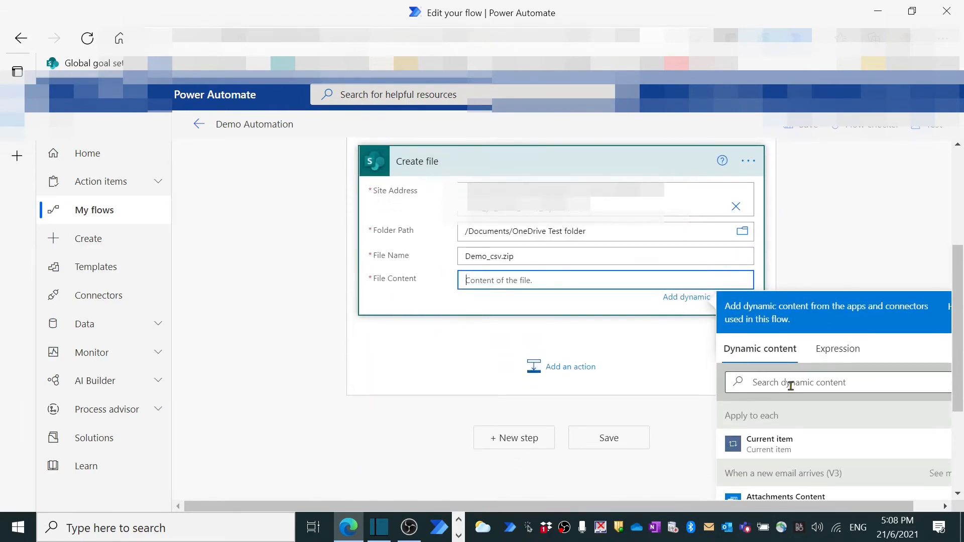
{"action": "type", "text": "att"}
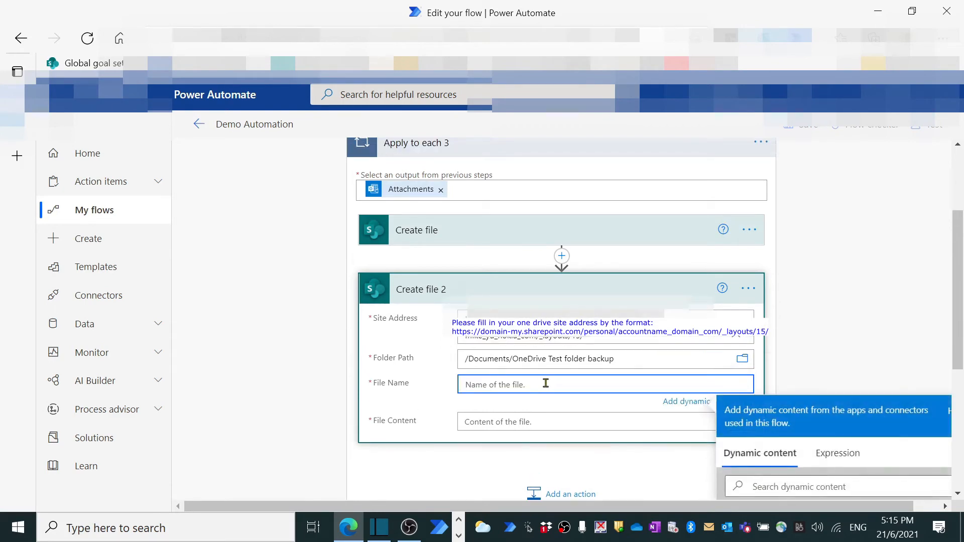
Step: Enter Backup_ as the start of the Create file 2 file name in the backup folder
{"action": "type", "text": "Back"}
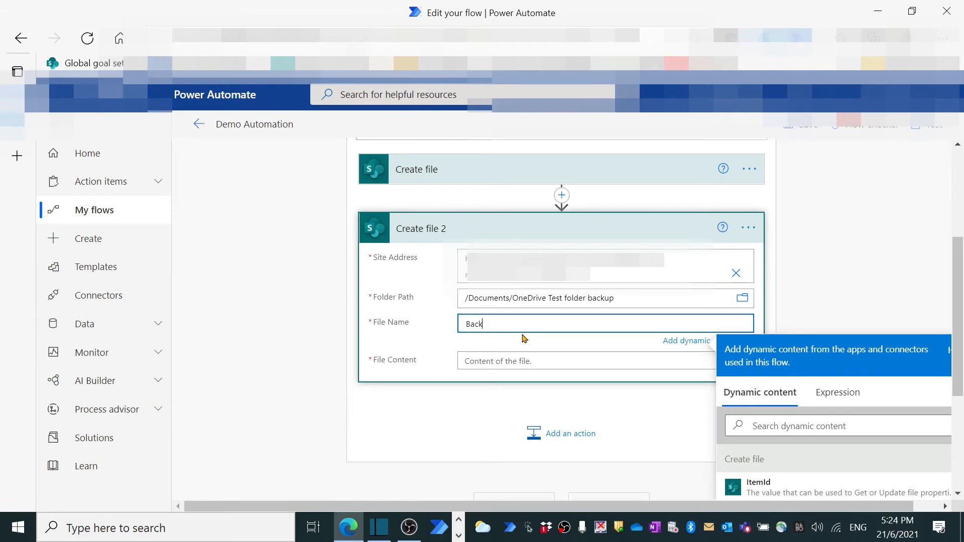
{"action": "type", "text": "up_"}
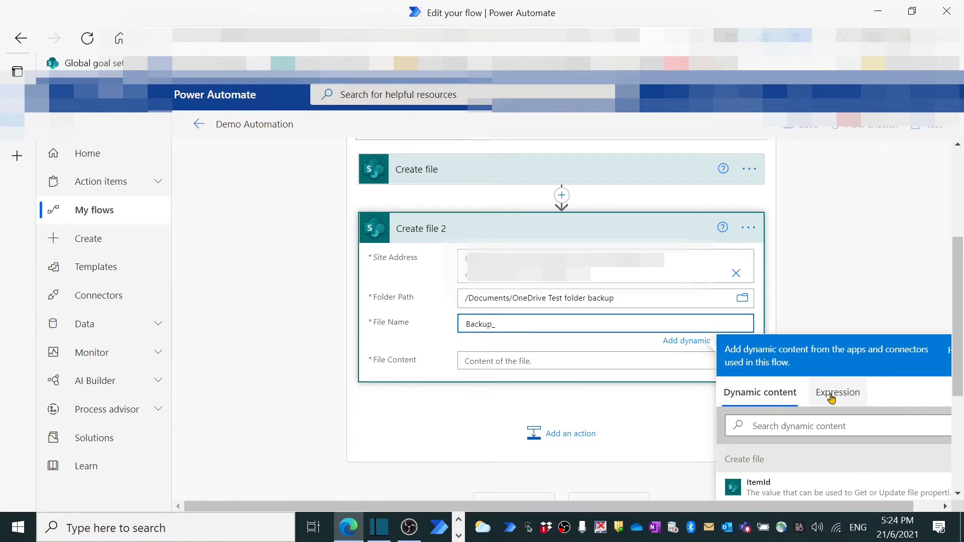
Step: Append the expression formatDateTime(utcNow(),'yyyy_MM_dd_hh') after Backup_ in the file name
{"action": "left_click", "coordinate": [836, 392]}
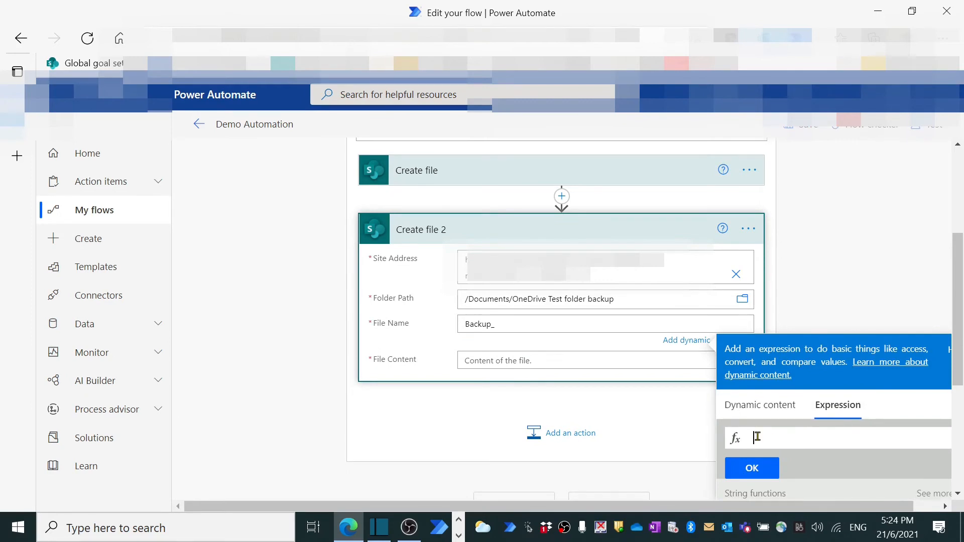
{"action": "type", "text": "for"}
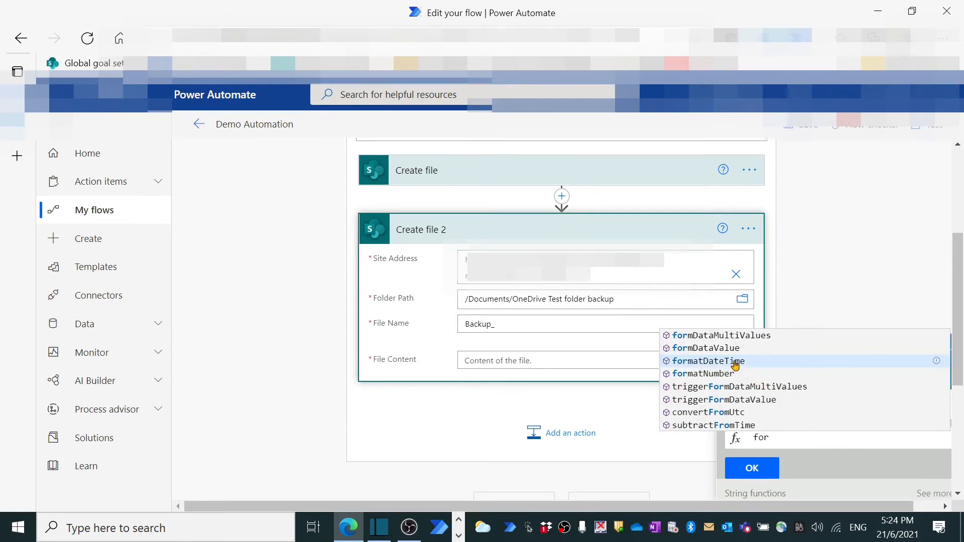
{"action": "left_click", "coordinate": [709, 360]}
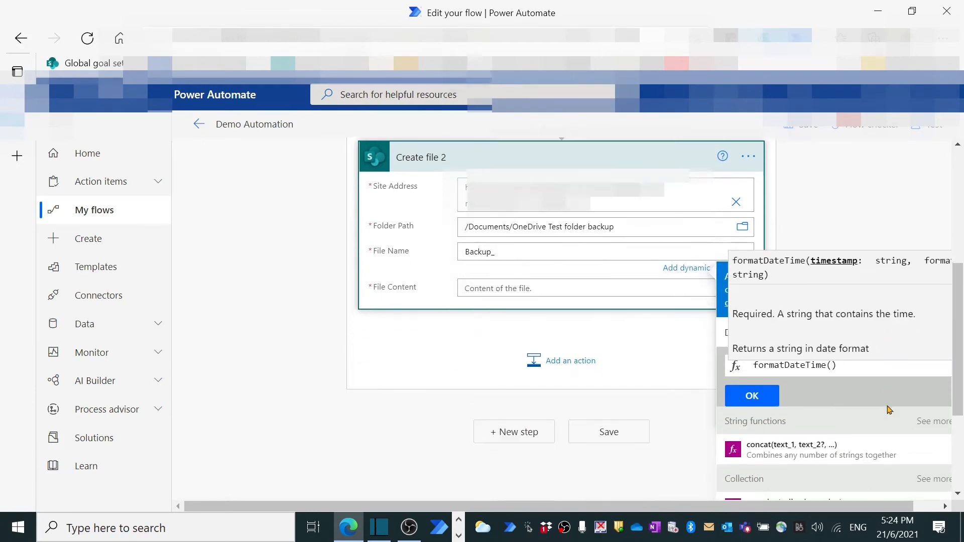
{"action": "type", "text": "n"}
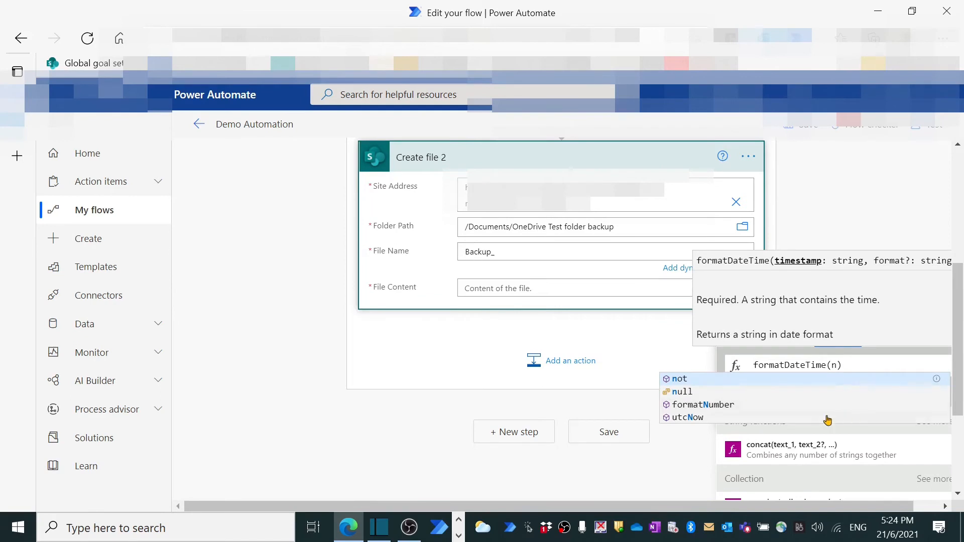
{"action": "left_click", "coordinate": [688, 417]}
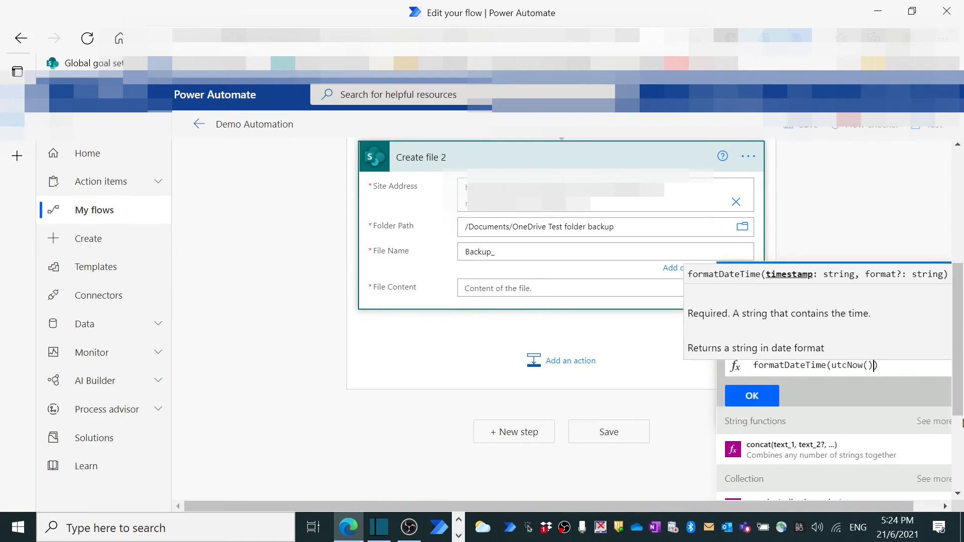
{"action": "type", "text": ",''"}
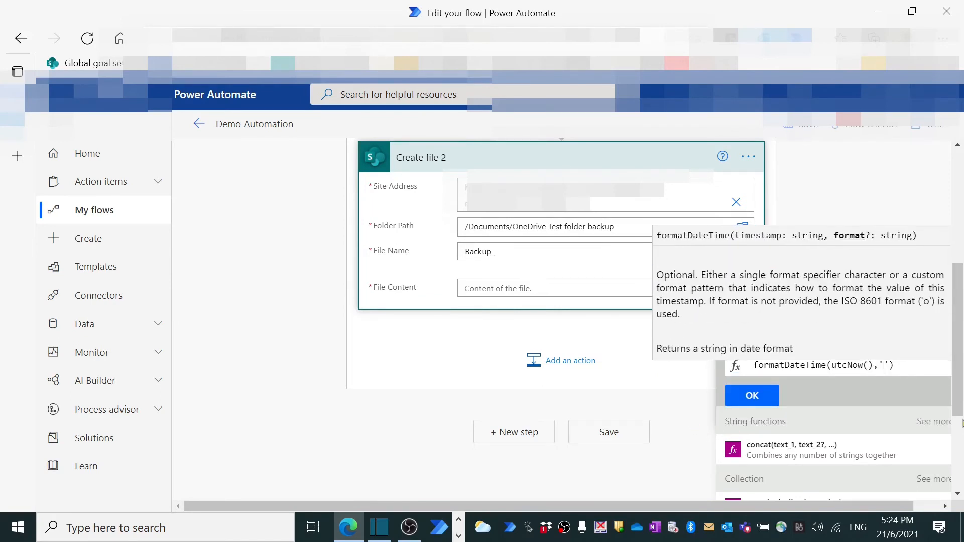
{"action": "type", "text": "yyyy"}
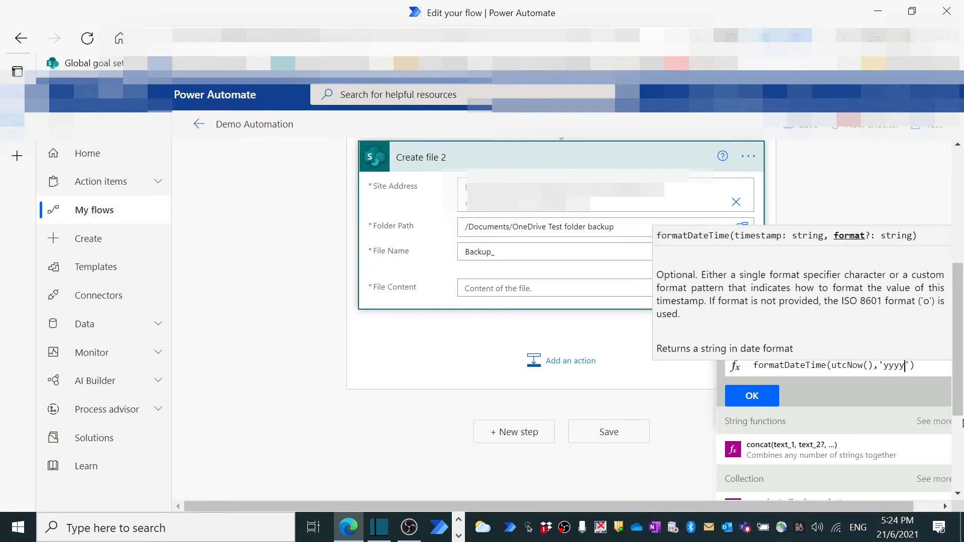
{"action": "type", "text": "_"}
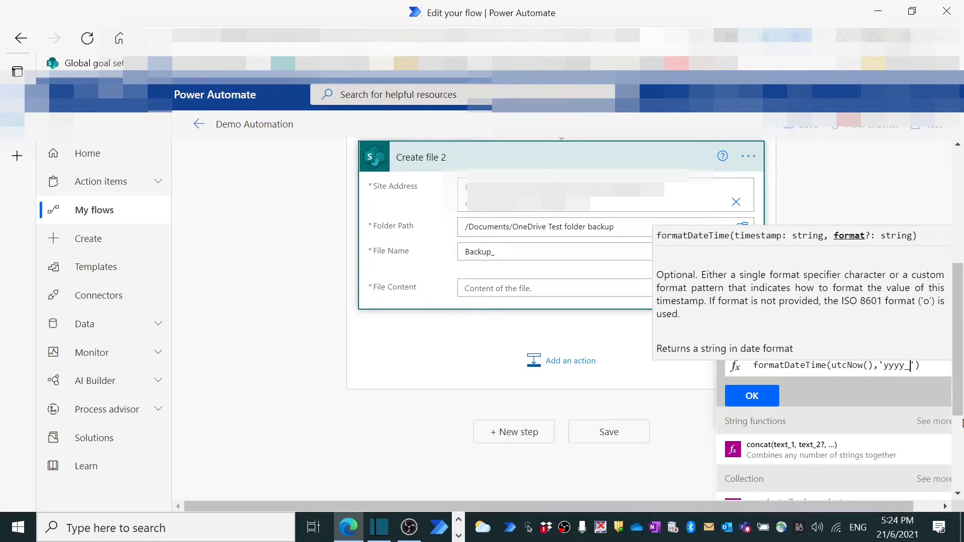
{"action": "type", "text": "MMM"}
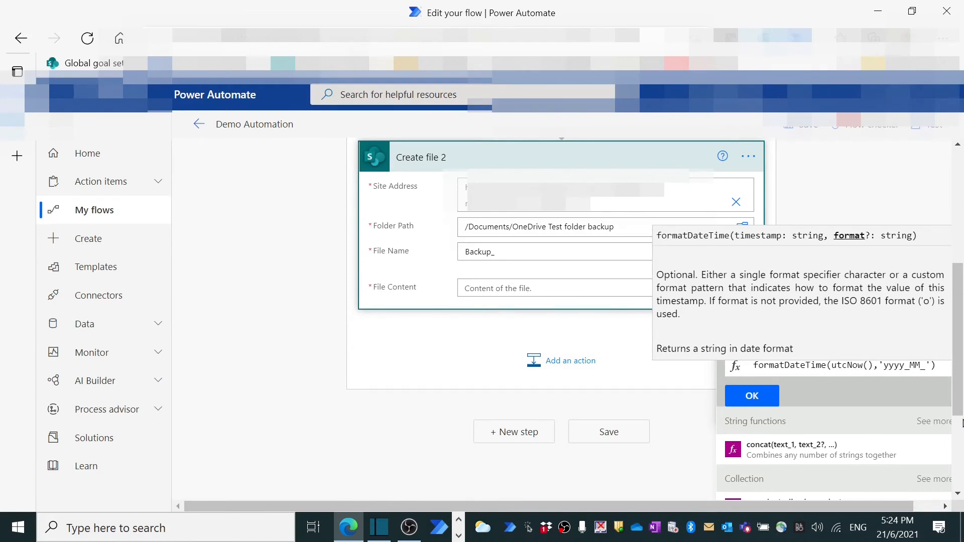
{"action": "type", "text": "dd_"}
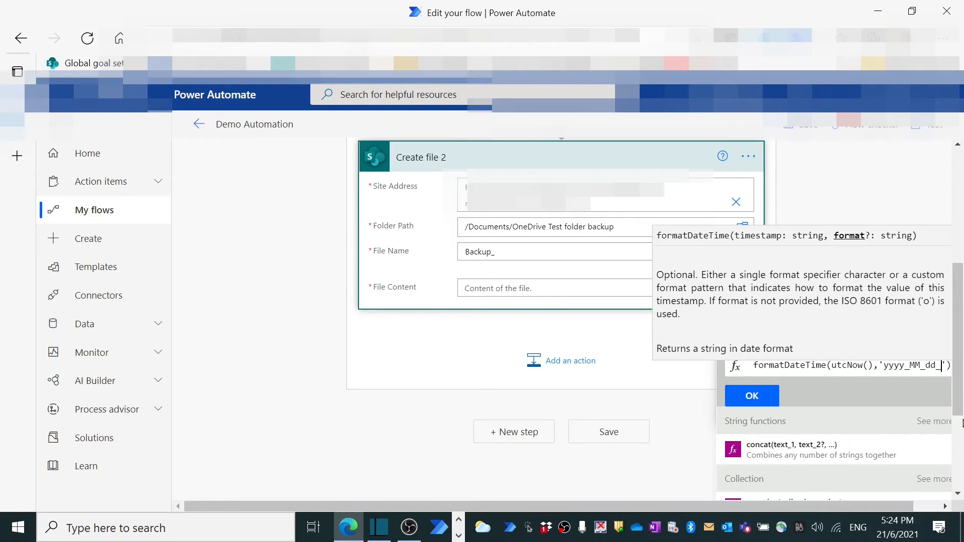
{"action": "type", "text": "hh"}
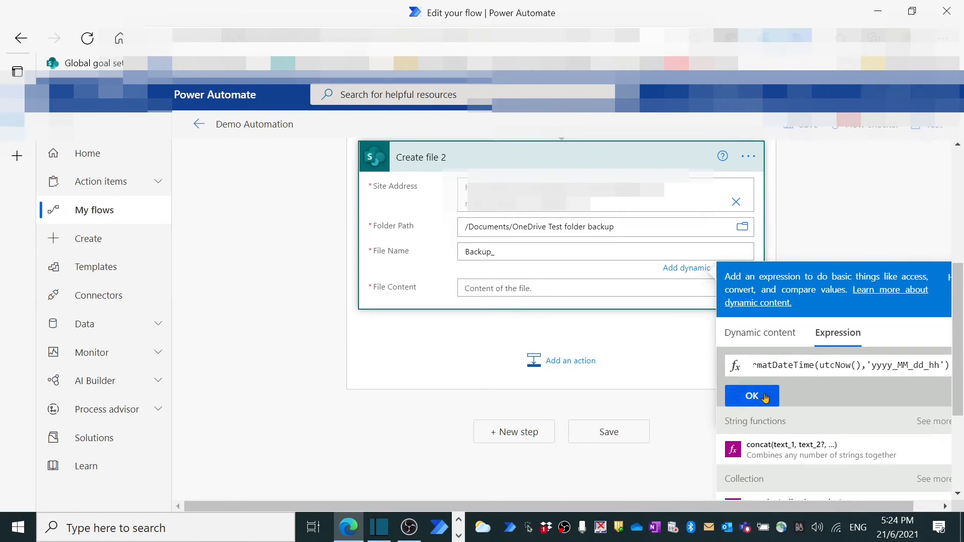
{"action": "left_click", "coordinate": [751, 396]}
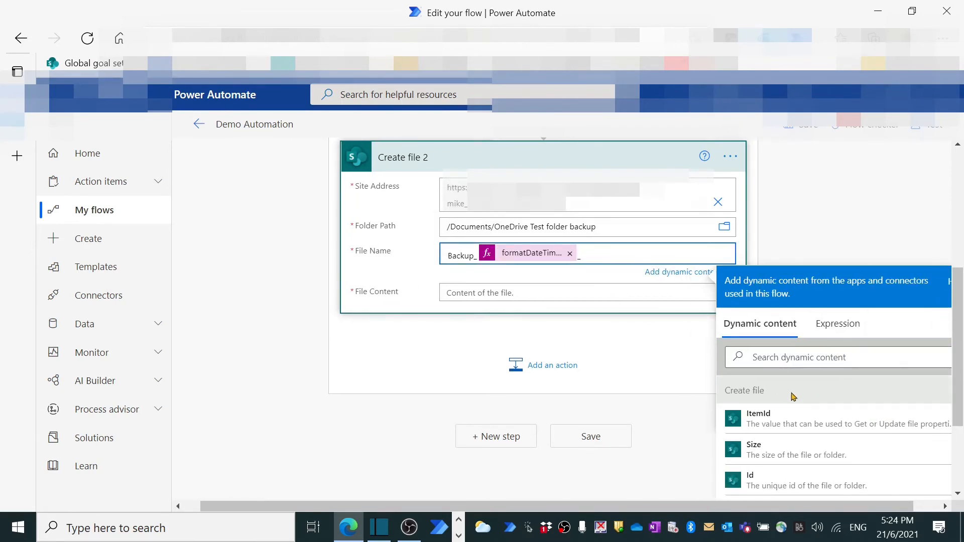
Step: Append Attachments Name to the backup file name and pick attachment content for File Content
{"action": "type", "text": "att"}
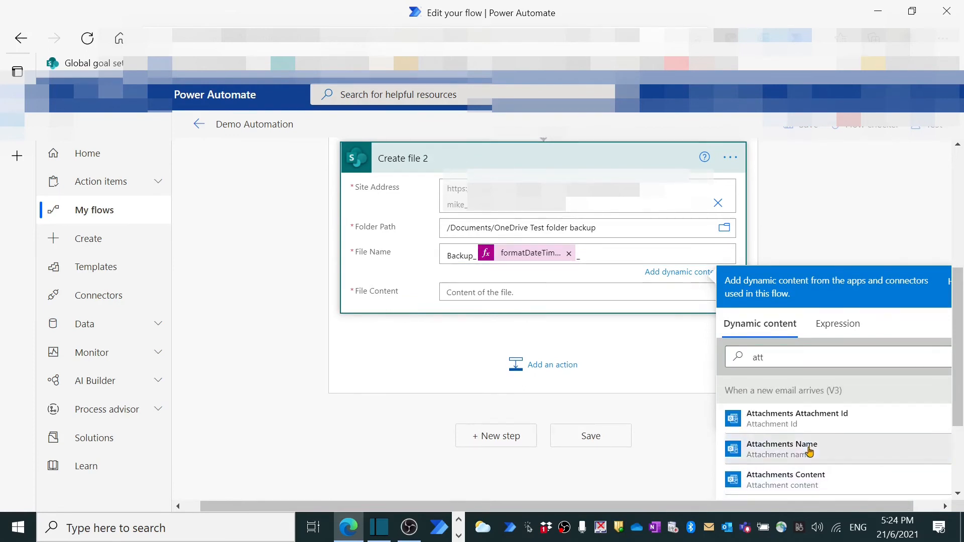
{"action": "left_click", "coordinate": [782, 449]}
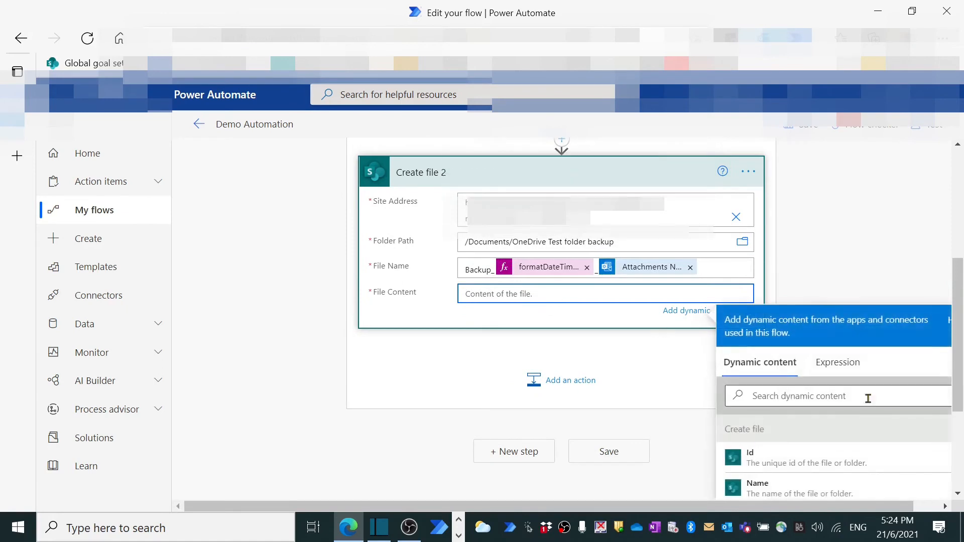
{"action": "type", "text": "att"}
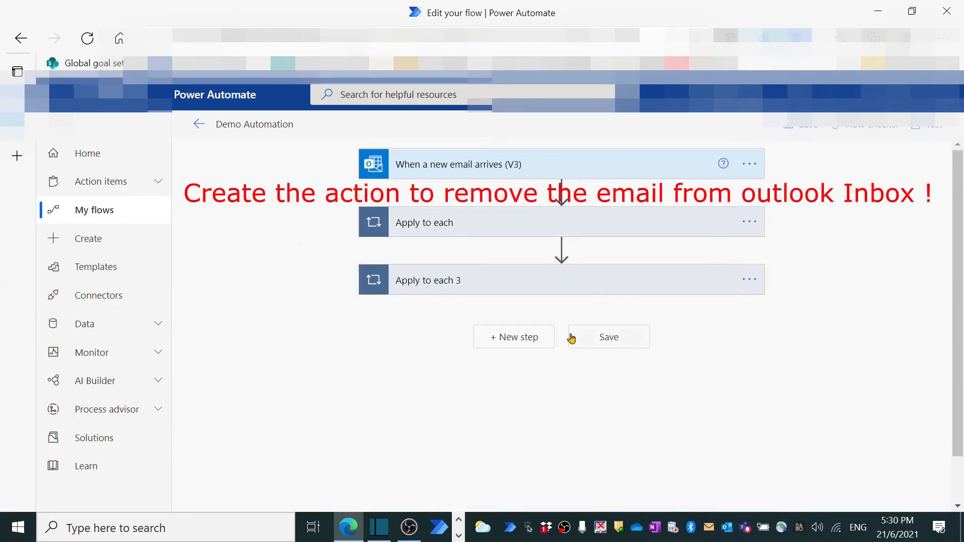
Step: Add an Office 365 Outlook Delete email (V2) step after the loops
{"action": "left_click", "coordinate": [513, 337]}
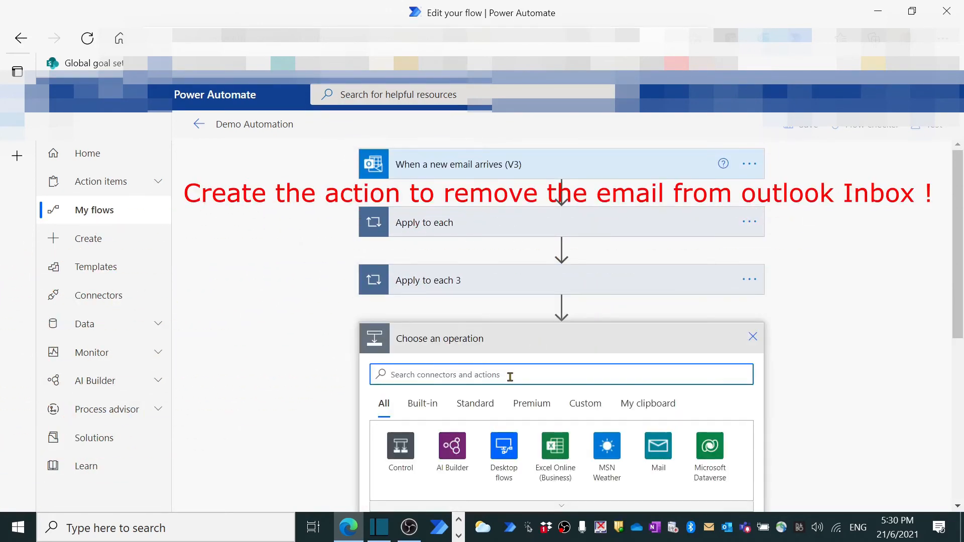
{"action": "type", "text": "outlook"}
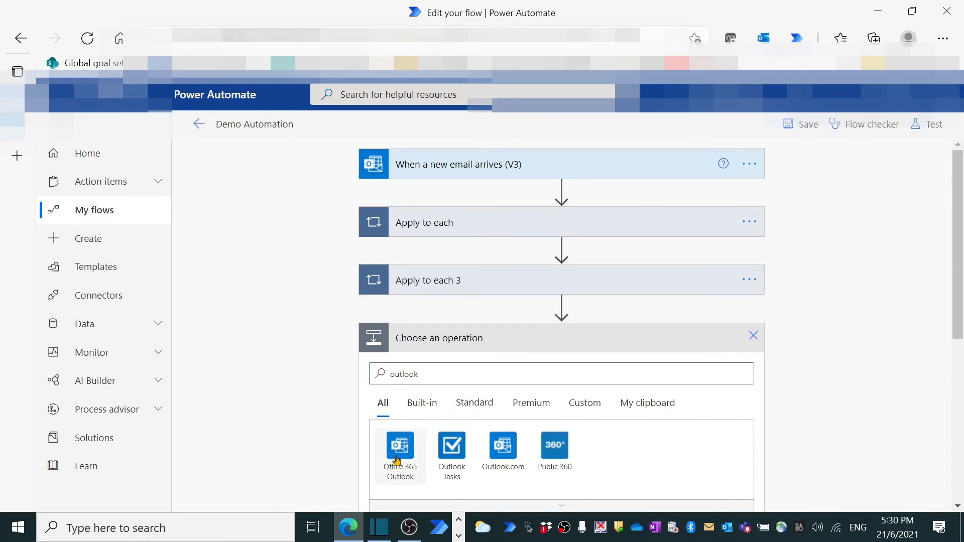
{"action": "left_click", "coordinate": [399, 449]}
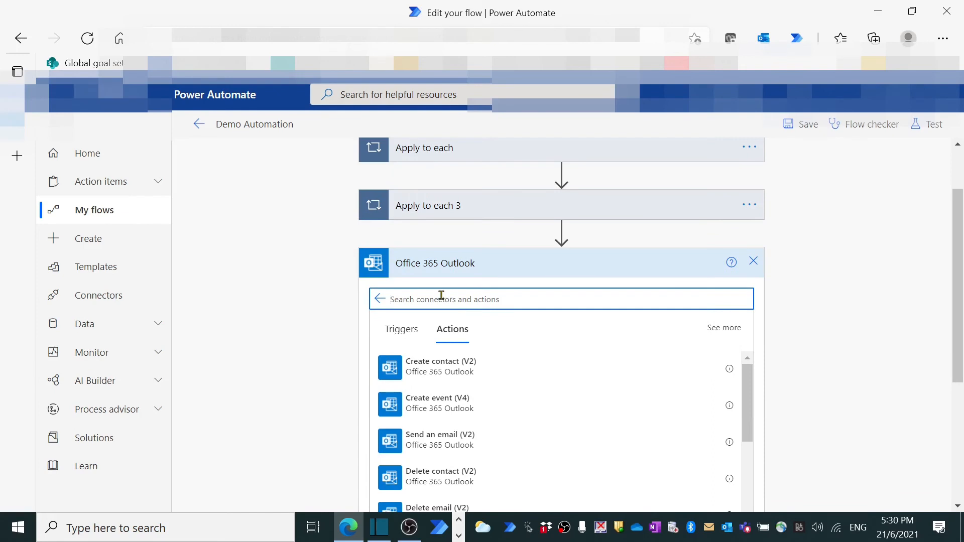
{"action": "type", "text": "delet"}
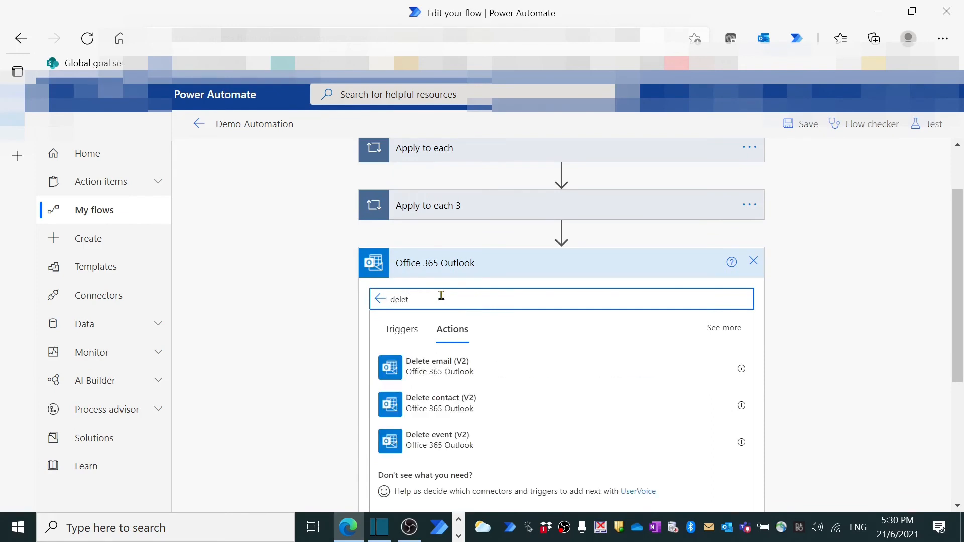
{"action": "left_click", "coordinate": [437, 367]}
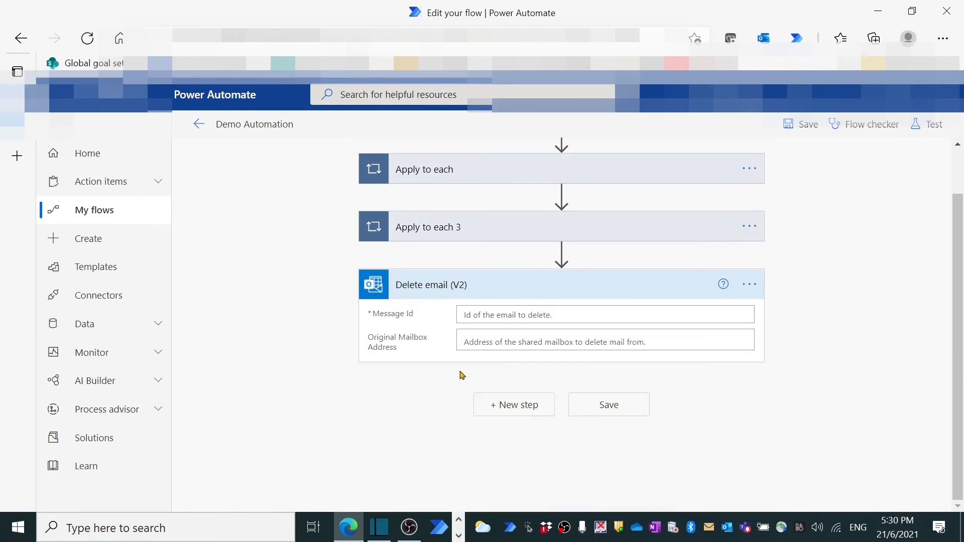
Step: Set its Message Id to the incoming email's Message Id dynamic content
{"action": "left_click", "coordinate": [605, 314]}
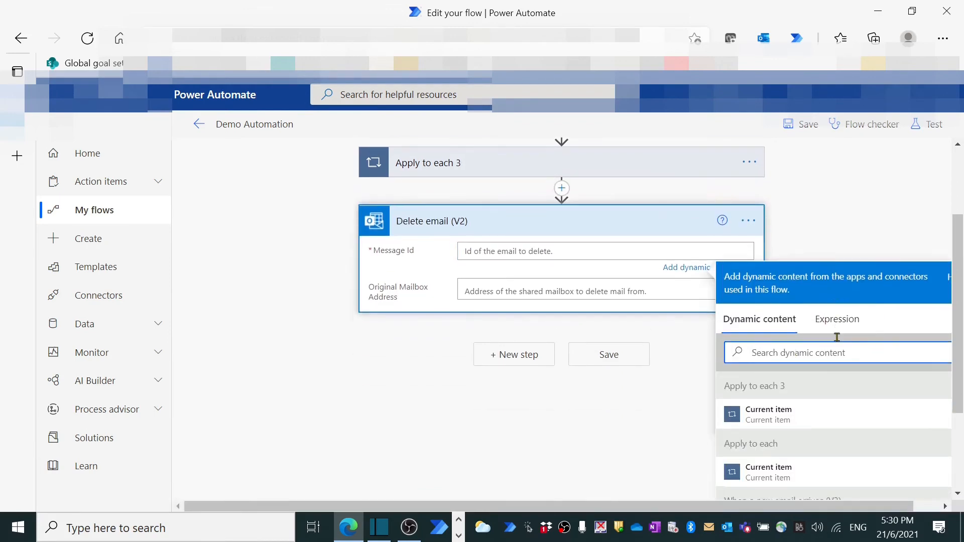
{"action": "type", "text": "mes"}
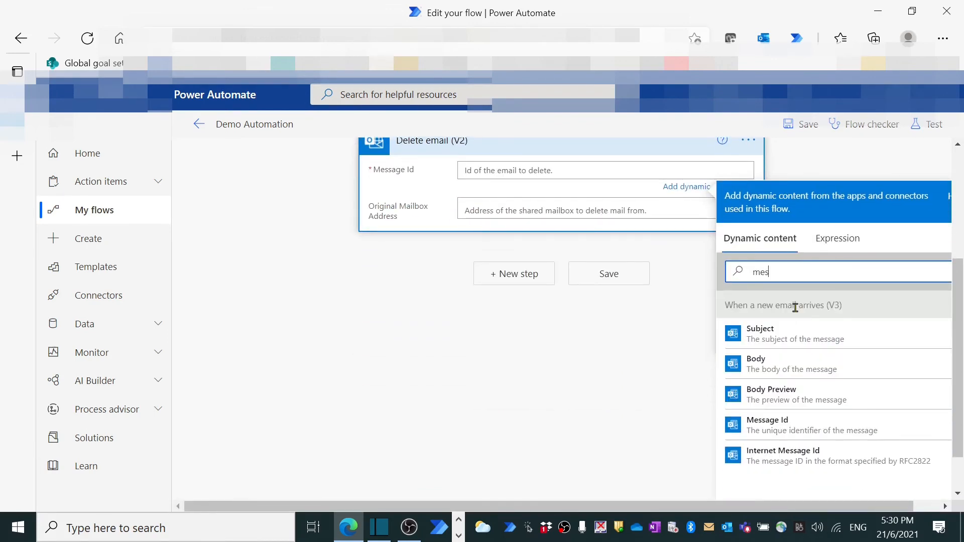
{"action": "left_click", "coordinate": [766, 424]}
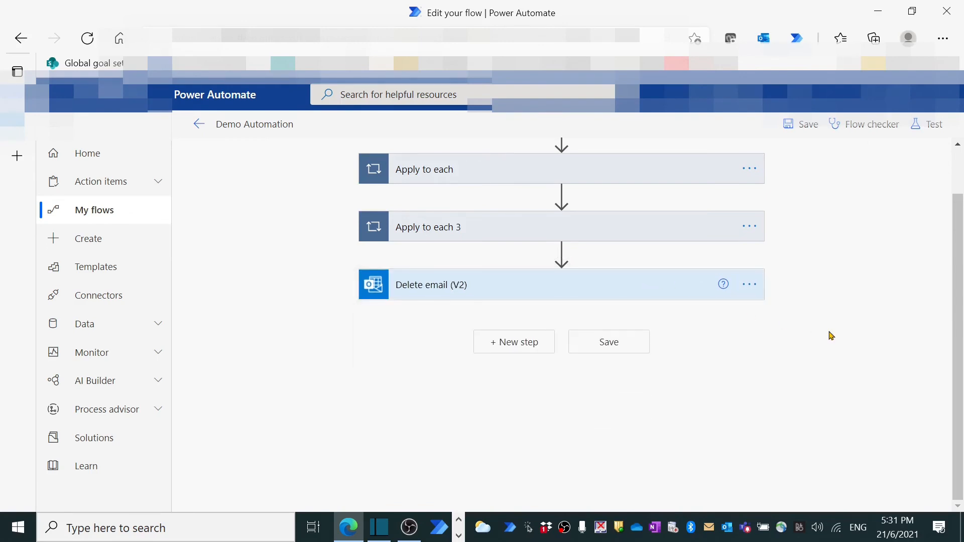
Step: Run Flow checker showing 0 errors and 0 warnings, then save the flow
{"action": "scroll", "scroll_direction": "up", "scroll_amount": 3}
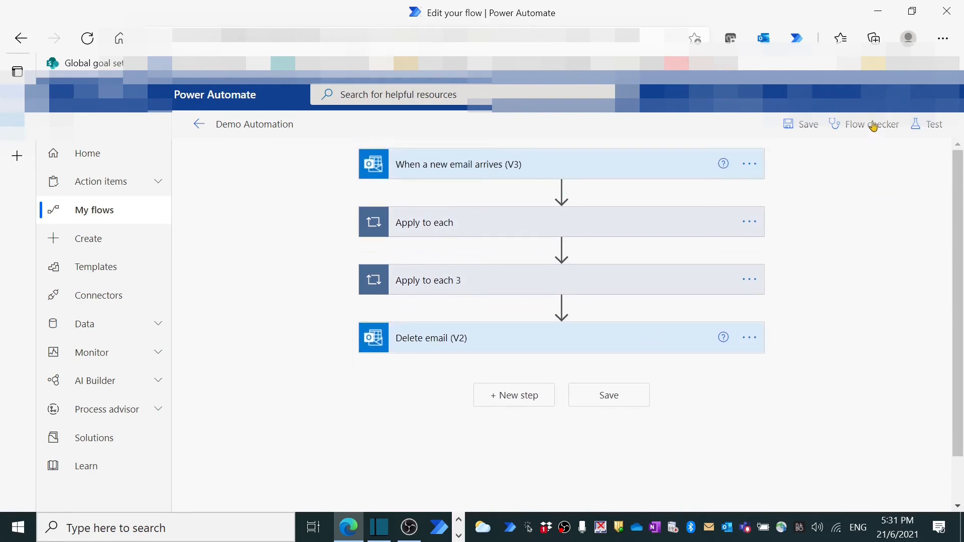
{"action": "left_click", "coordinate": [870, 123]}
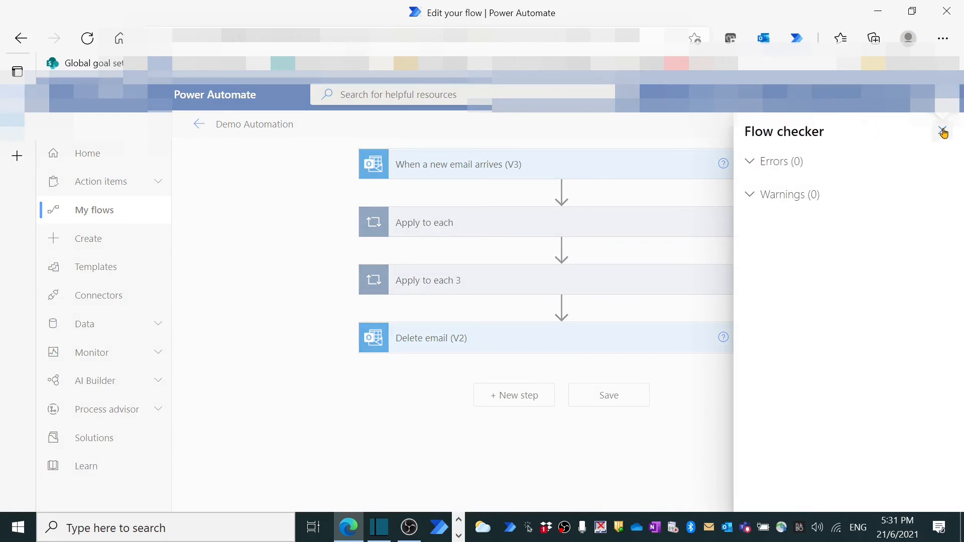
{"action": "left_click", "coordinate": [942, 131]}
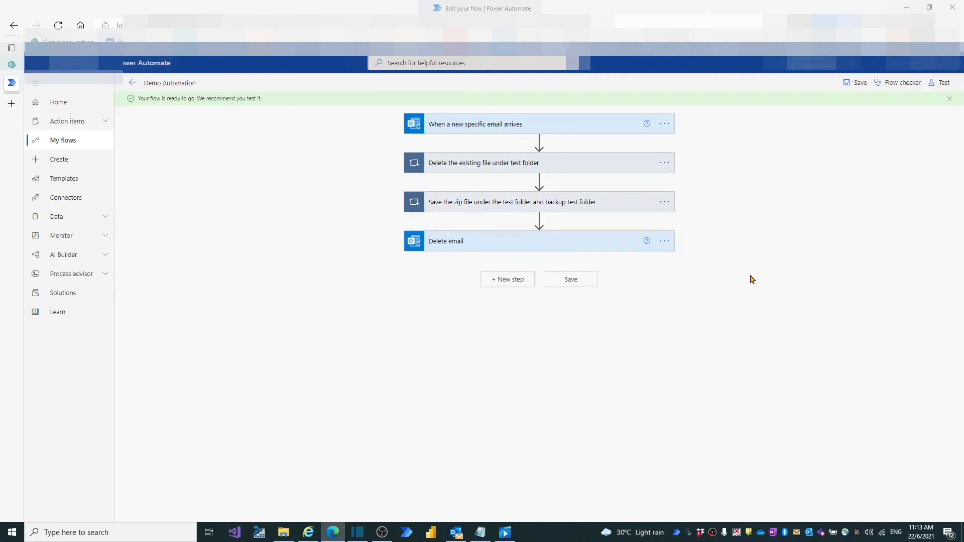
{"action": "left_click", "coordinate": [570, 279]}
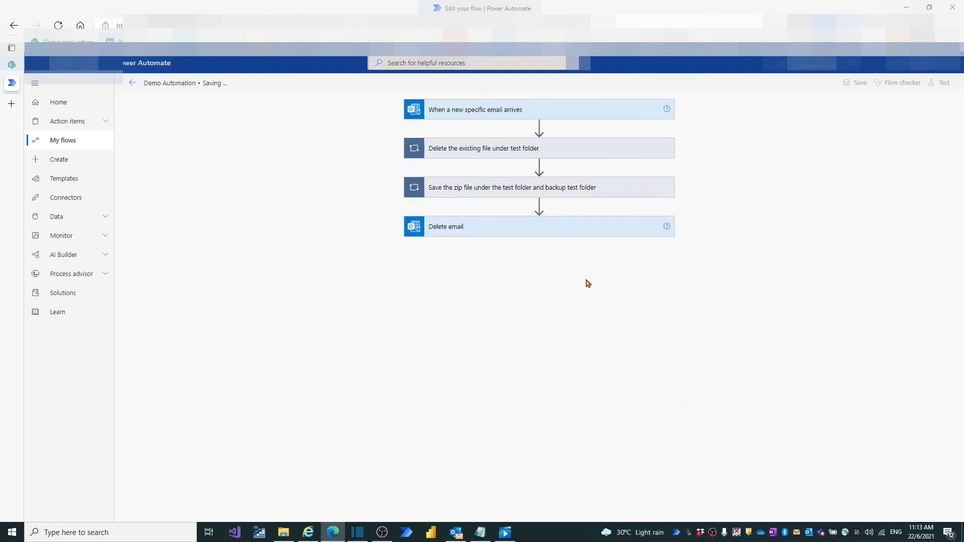
{"action": "left_click", "coordinate": [859, 81]}
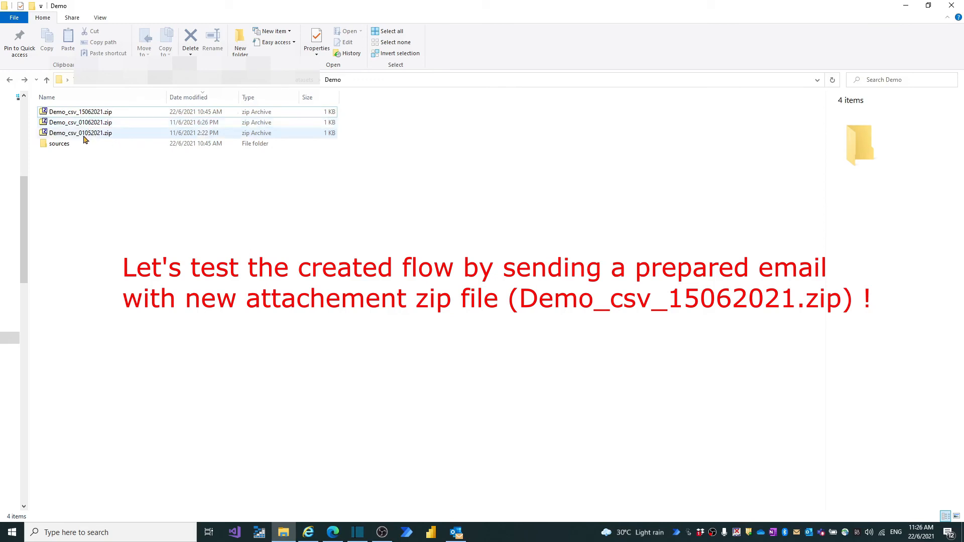
Step: Open Demo_csv_15062021.zip in 7-Zip and open Demo_15062021.csv inside it
{"action": "left_click", "coordinate": [79, 111]}
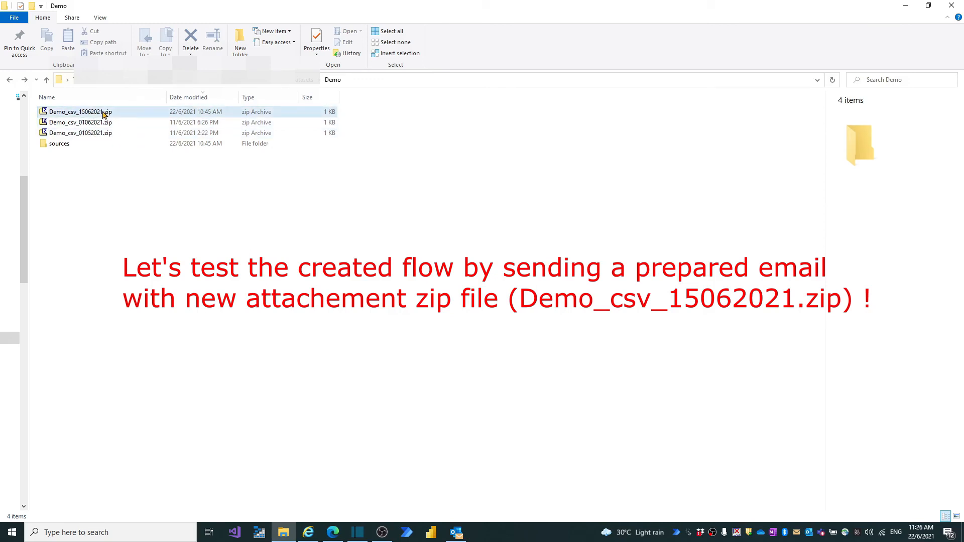
{"action": "double_click", "coordinate": [81, 111]}
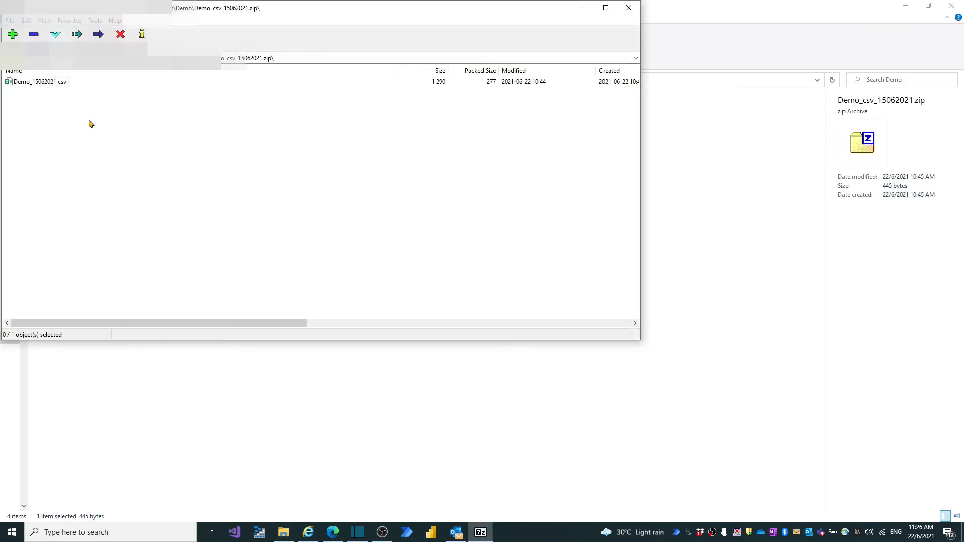
{"action": "left_click", "coordinate": [39, 82]}
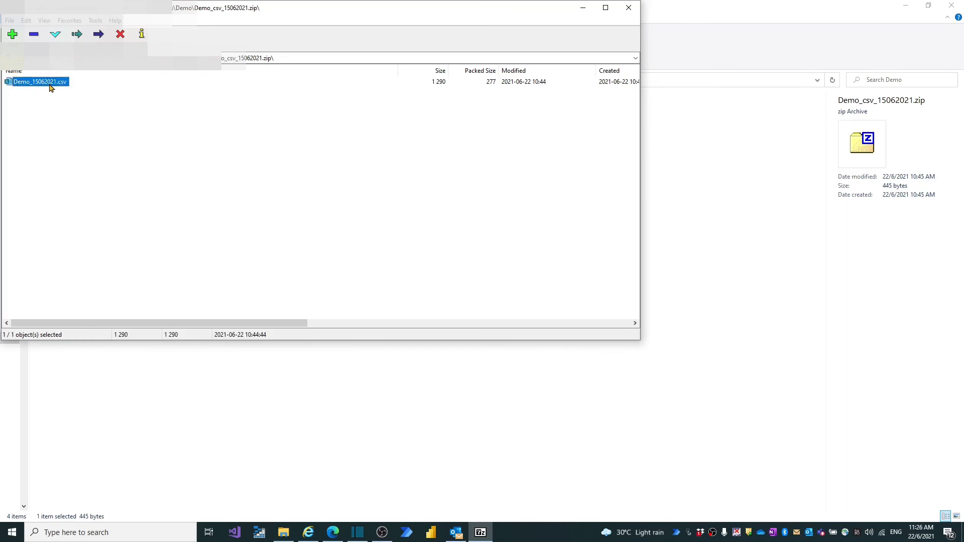
{"action": "double_click", "coordinate": [39, 82]}
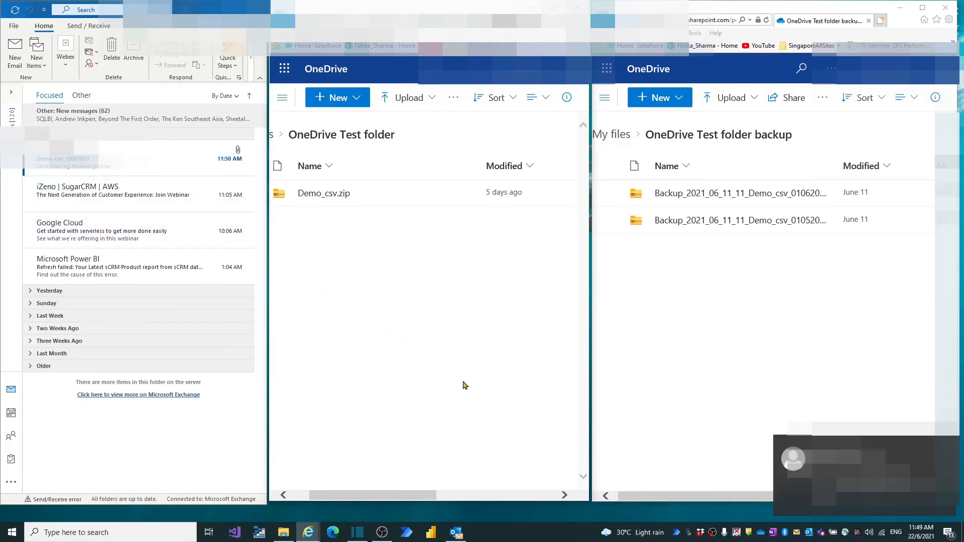
{"action": "mouse_move", "coordinate": [121, 172]}
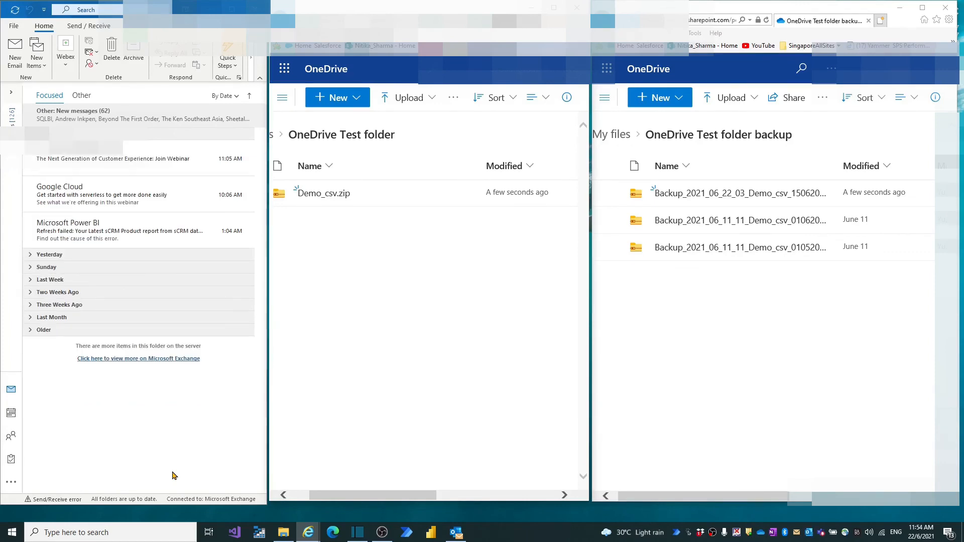
{"action": "mouse_move", "coordinate": [123, 158]}
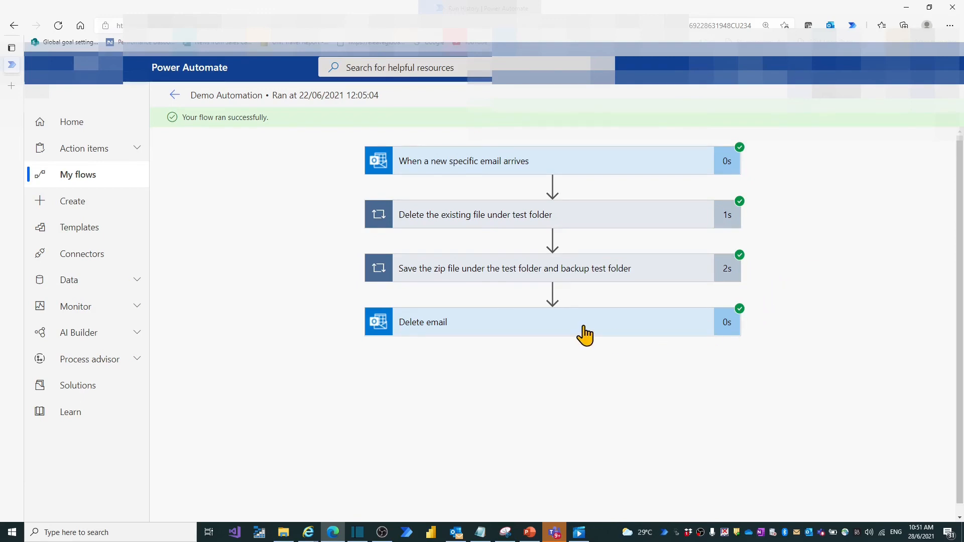
{"action": "mouse_move", "coordinate": [764, 379]}
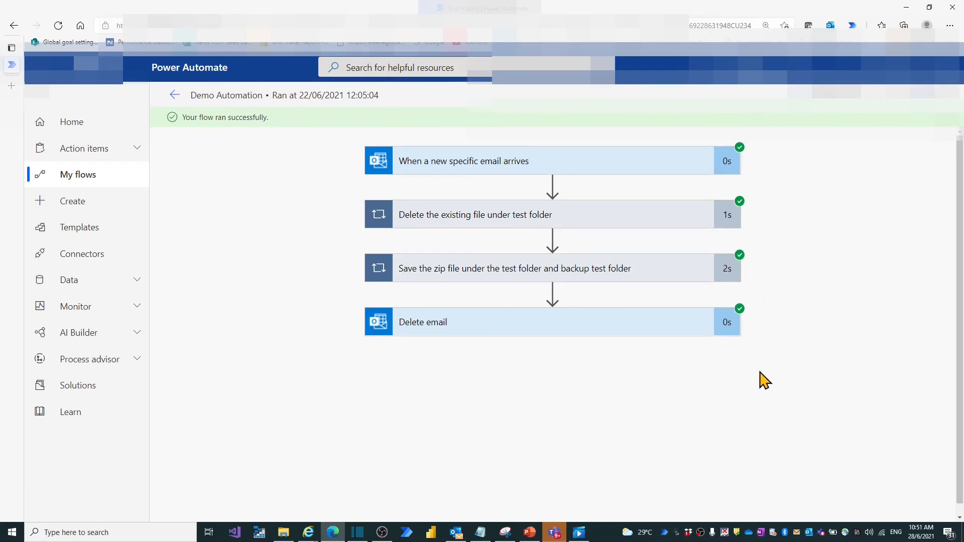